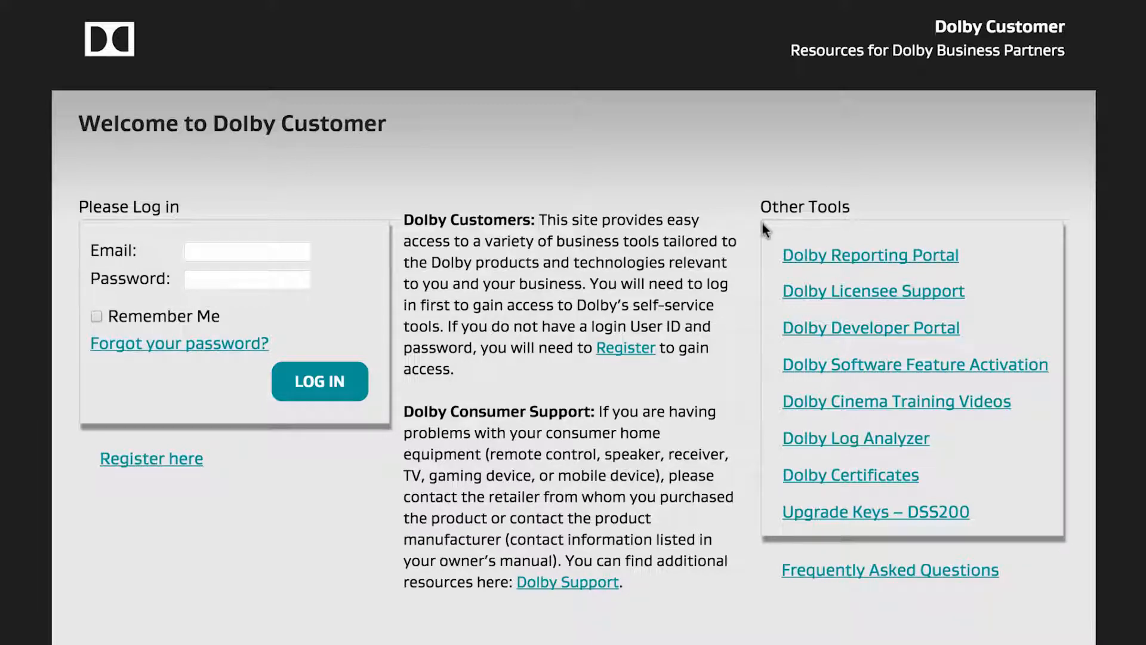
mouse_move(768, 334)
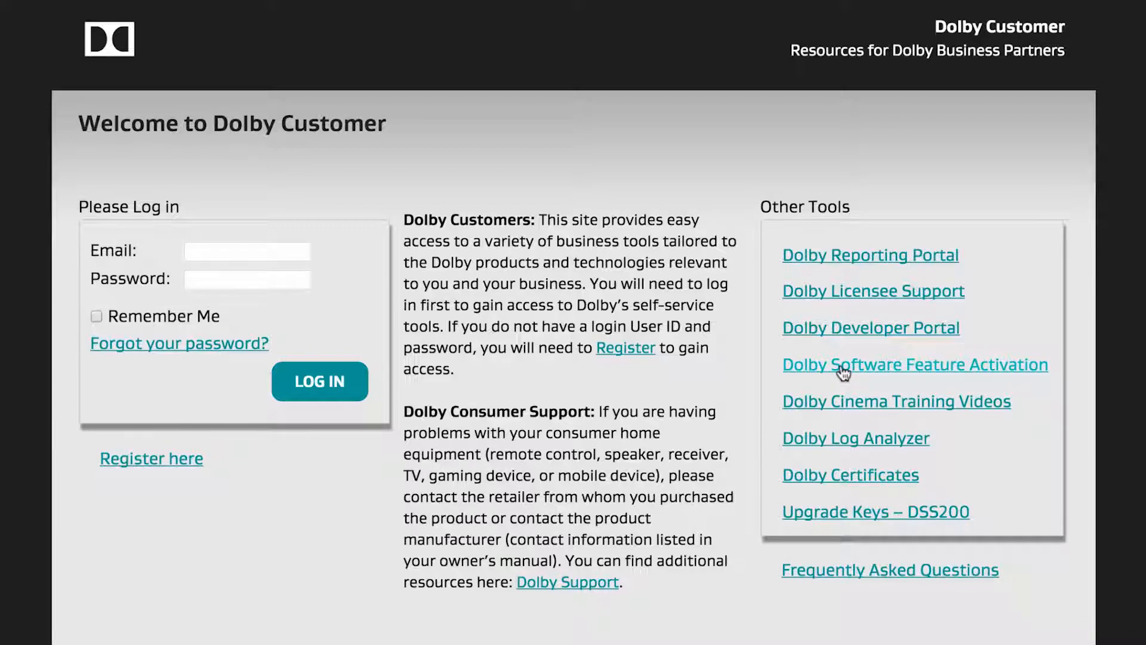
Step: Browse the Software Feature Activation tool and the Dolby Cinema Training Videos collection from the welcome page
click(914, 364)
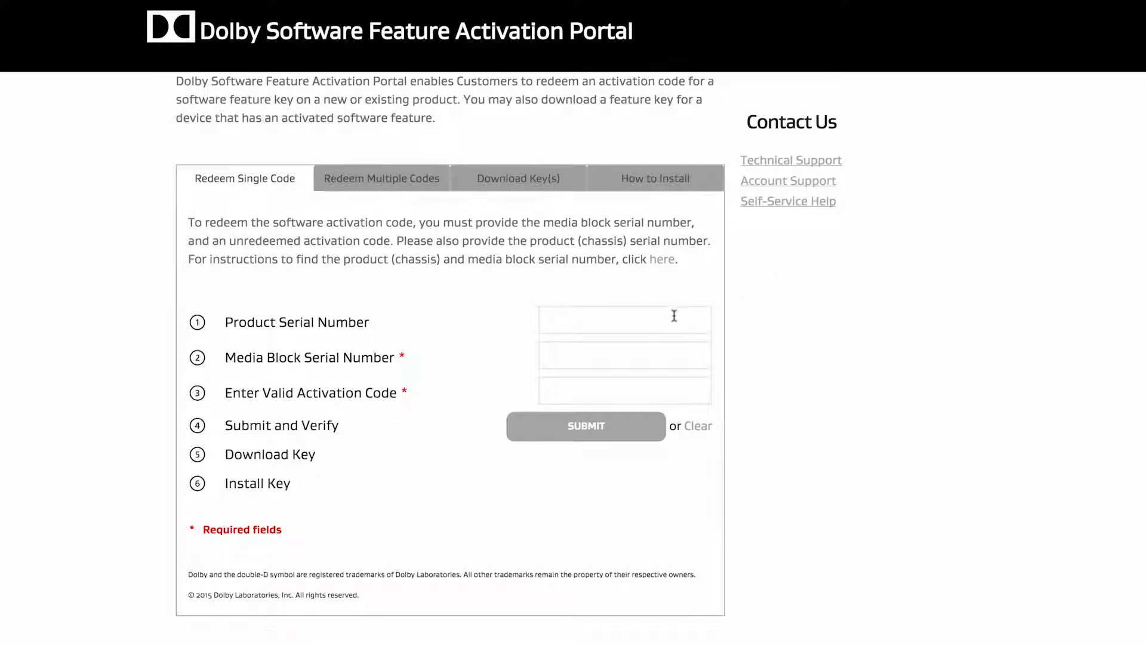
click(624, 354)
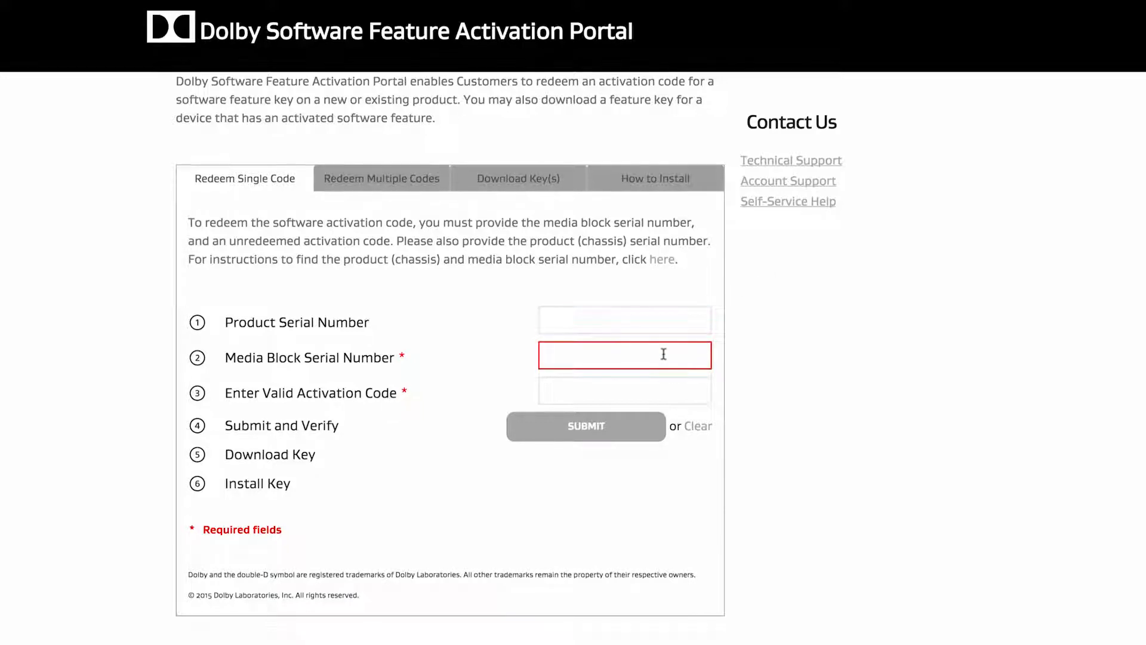
click(624, 389)
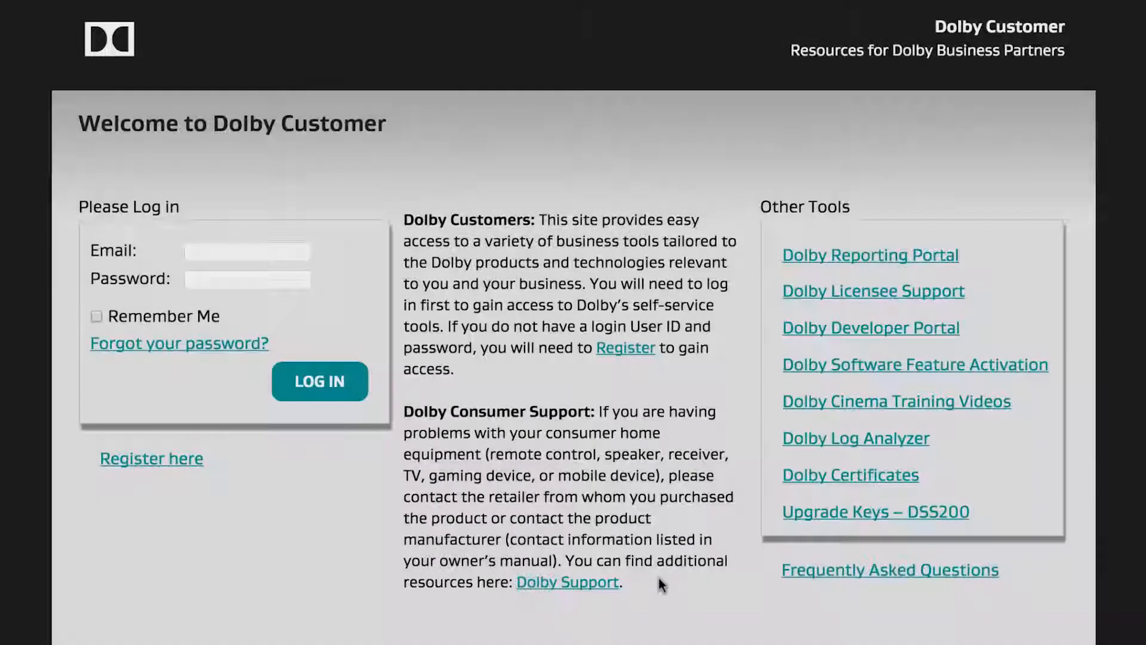
click(895, 401)
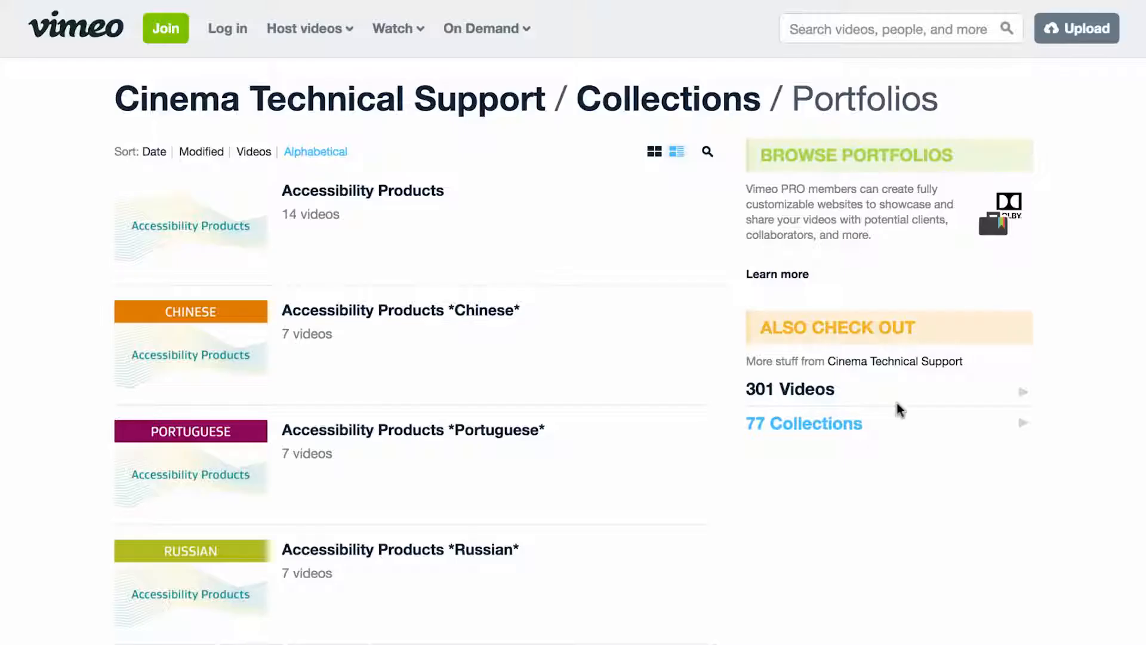
mouse_move(663, 380)
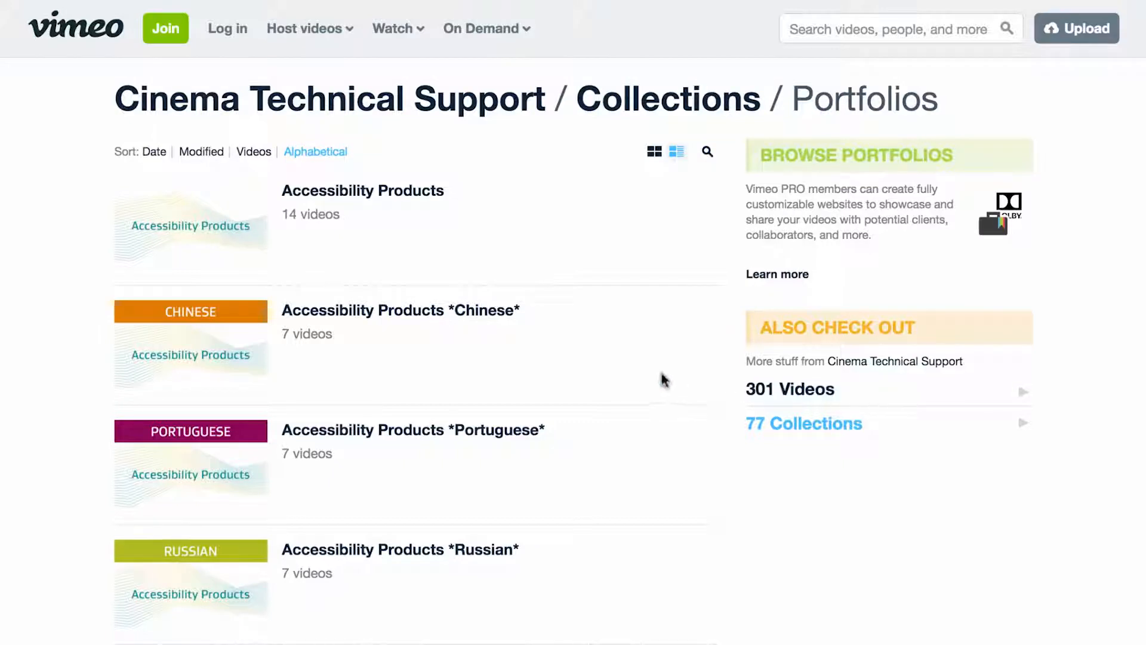
Step: Browse the Dolby Certificates and Upgrade Keys – DSS200 tools further down the welcome page
scroll(down, 3)
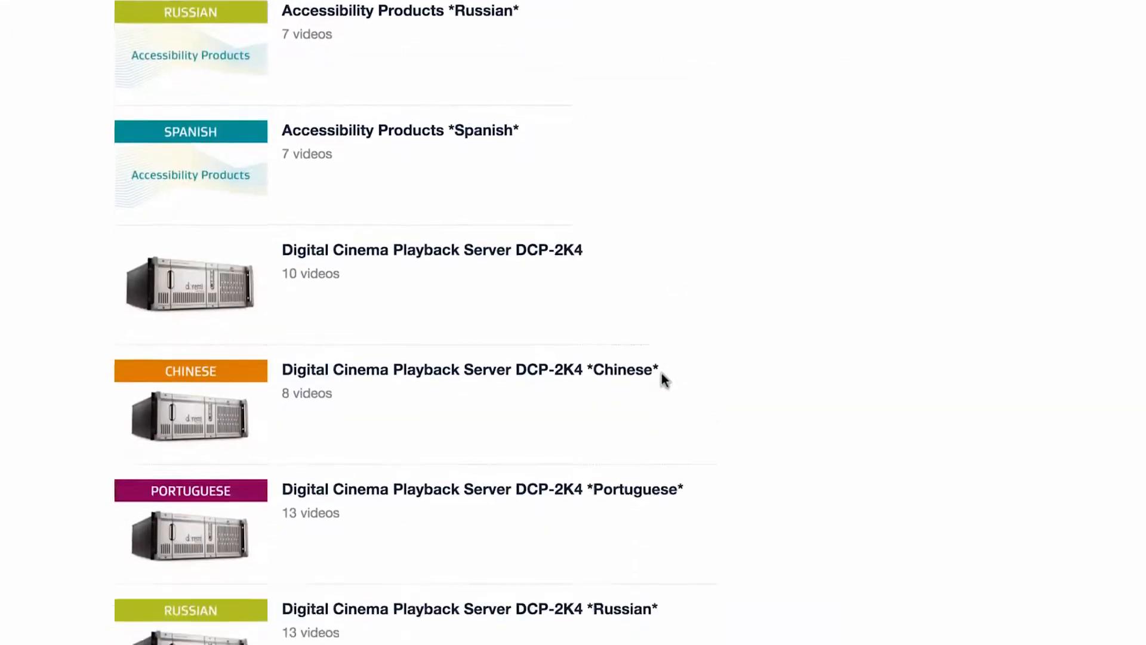
scroll(down, 3)
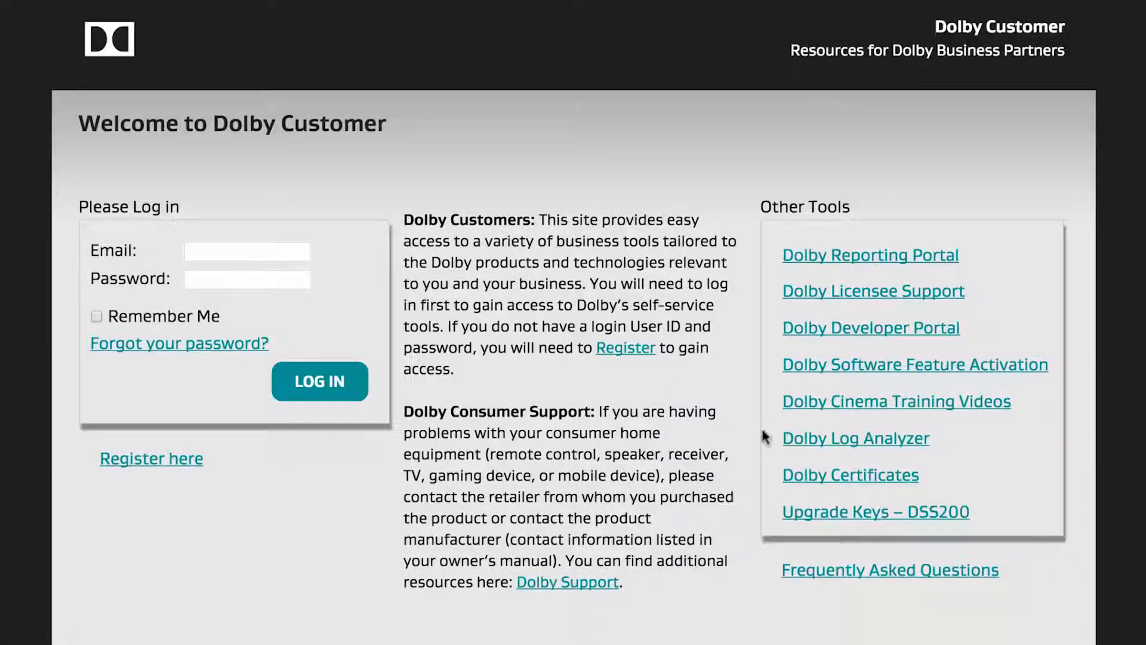
click(854, 438)
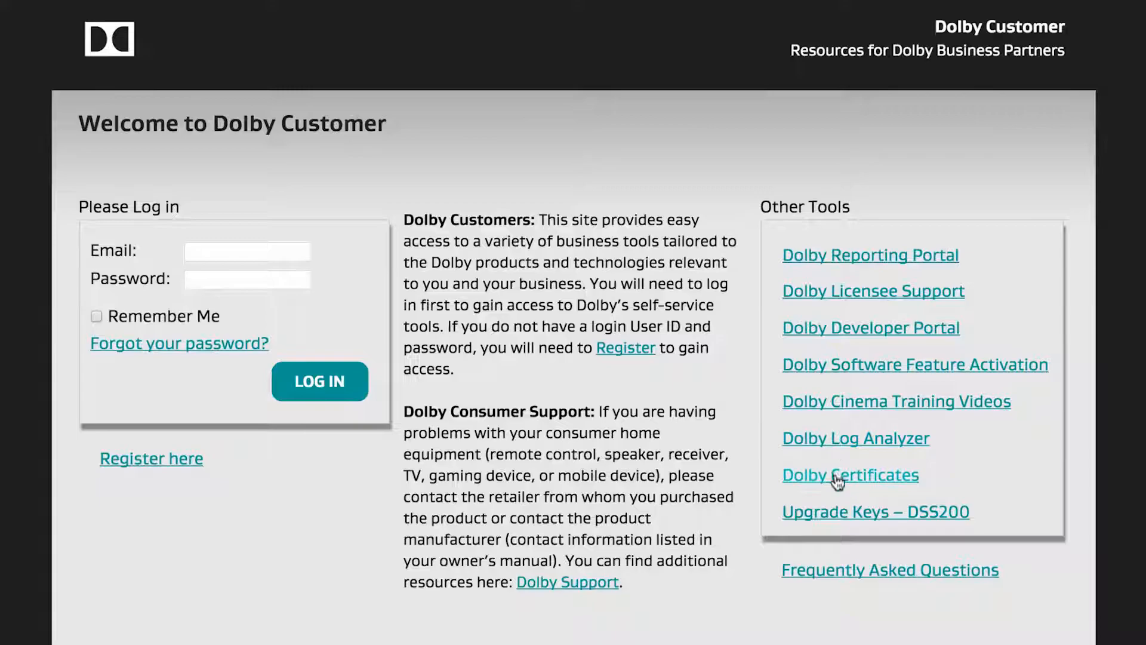
click(850, 474)
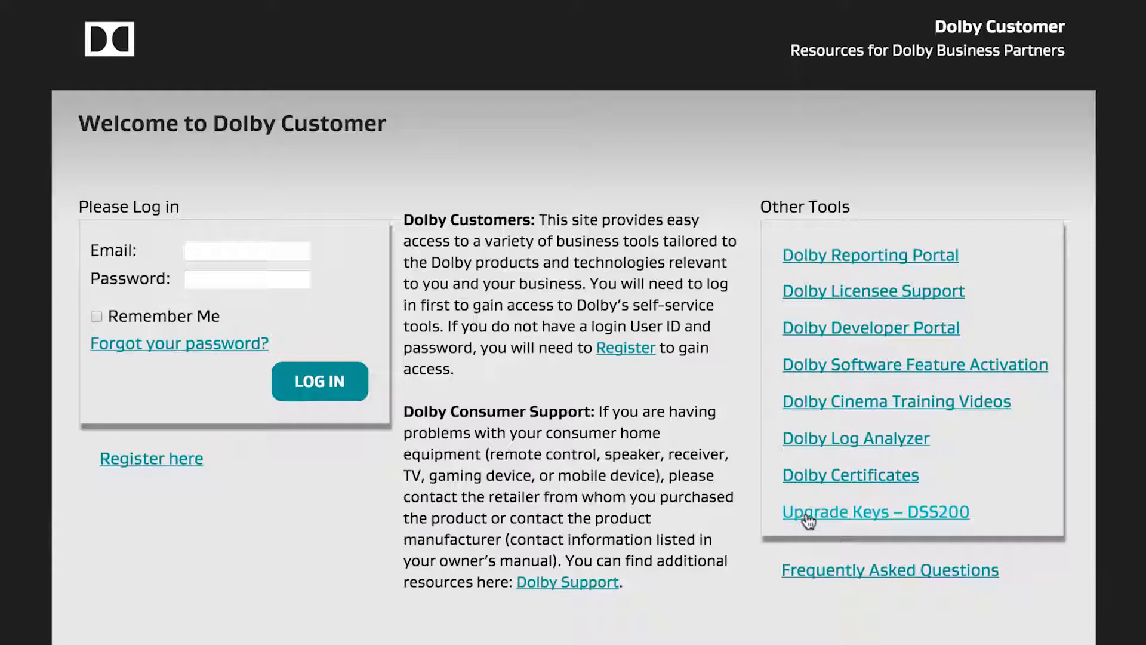
click(875, 511)
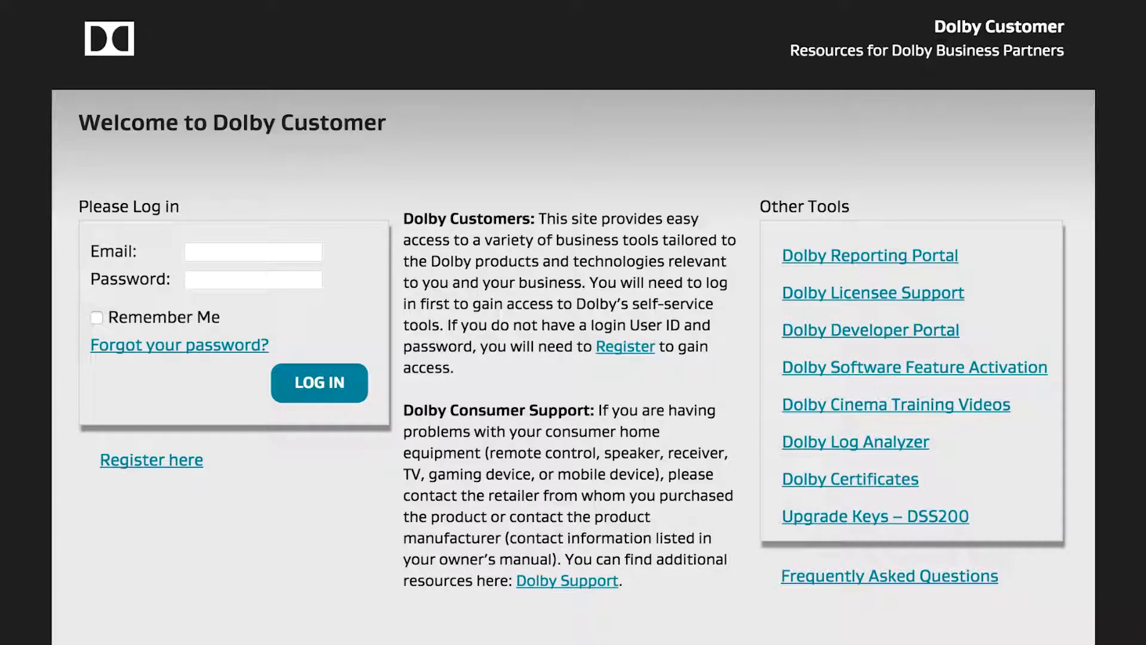
Step: Log in with the cinemasuppo email address and password
click(152, 459)
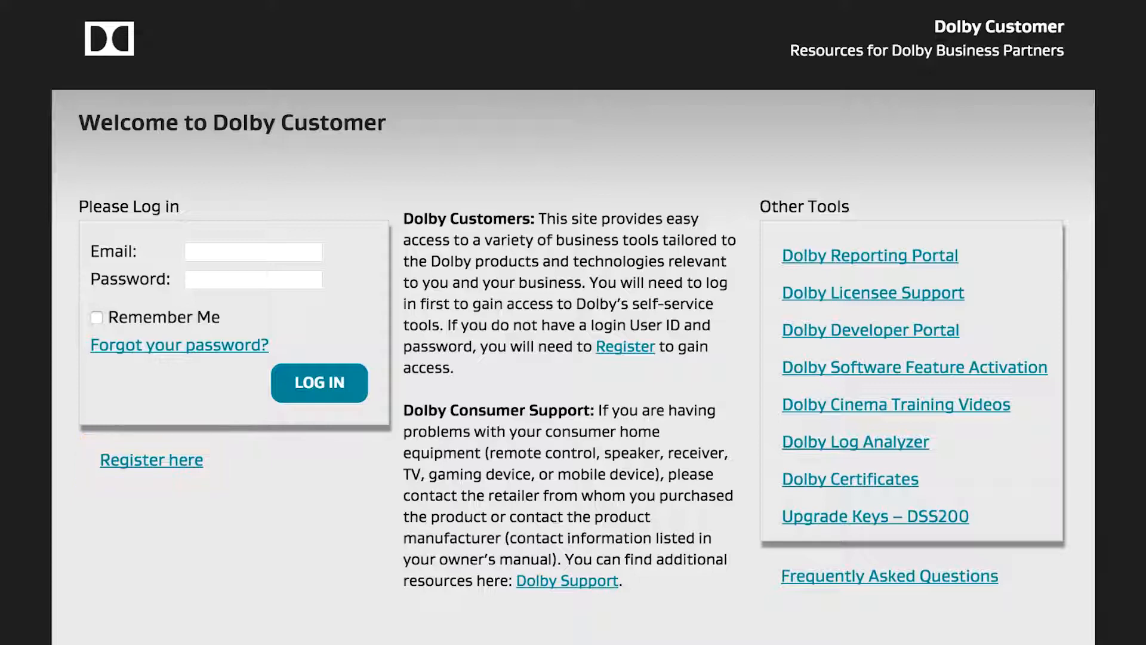
text(cinemasuppo)
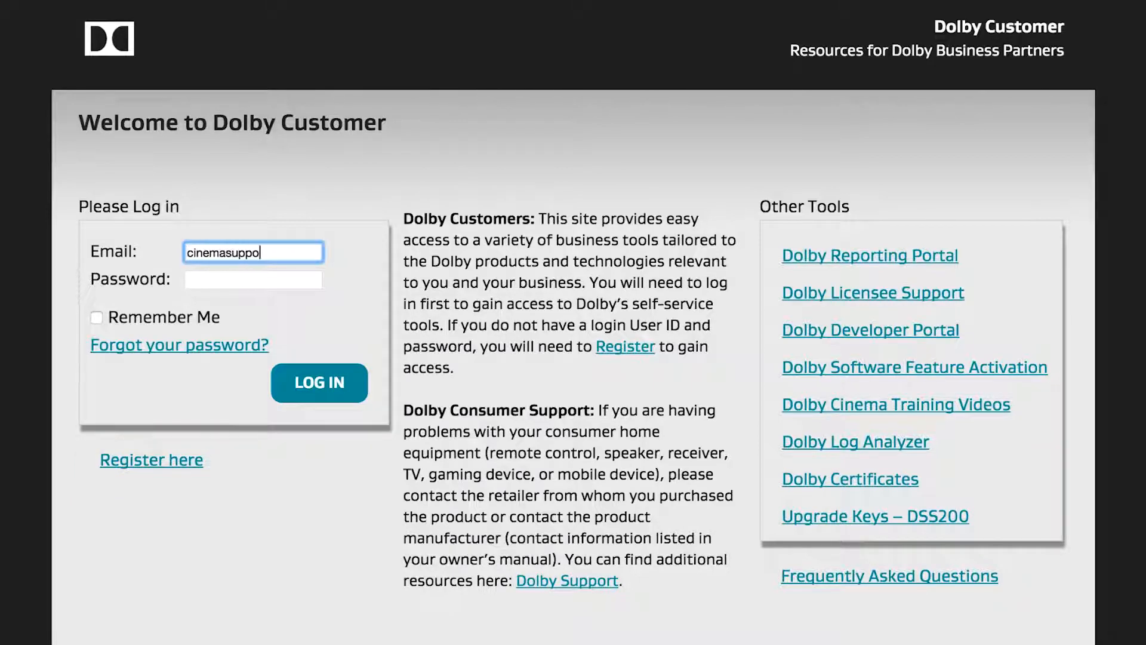
text(••••)
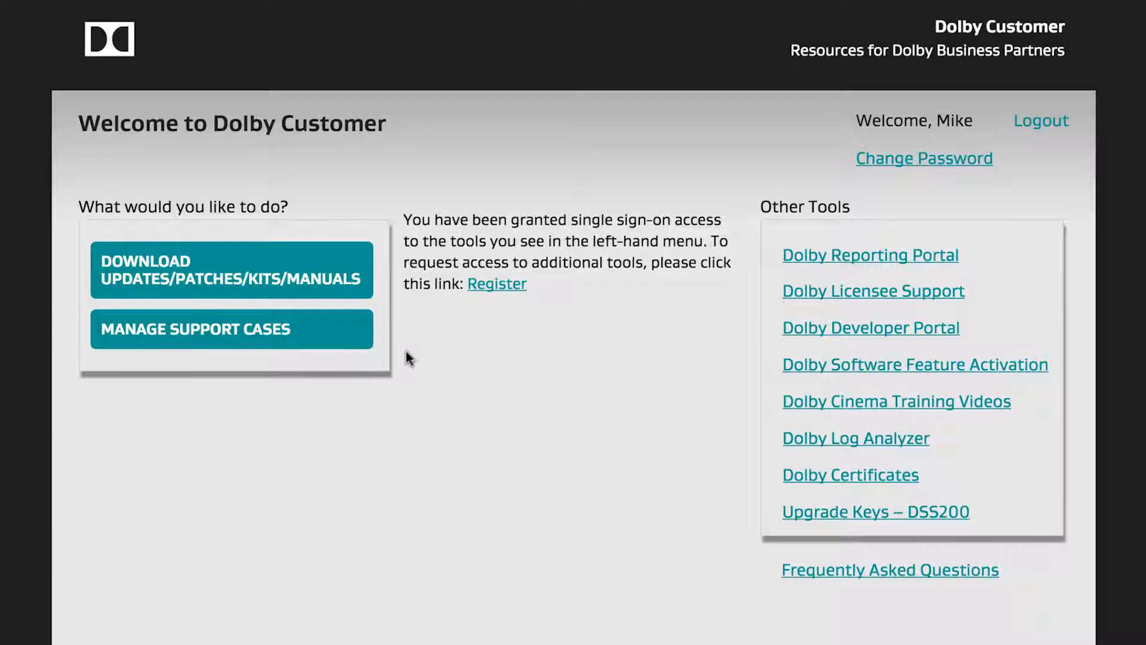
mouse_move(356, 285)
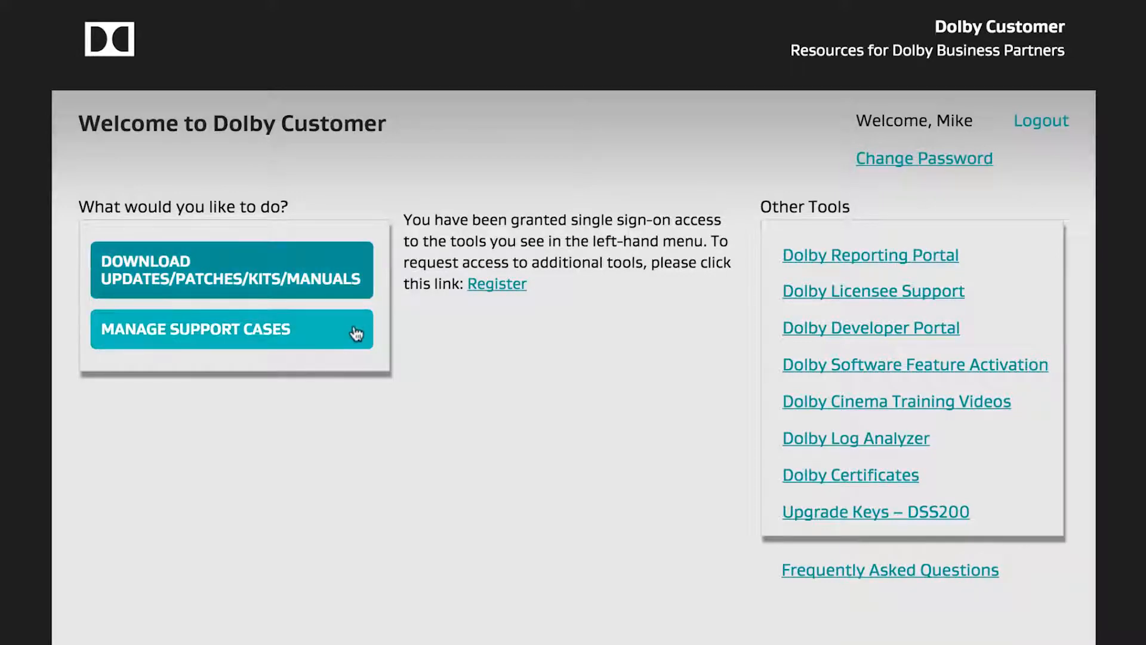
mouse_move(351, 278)
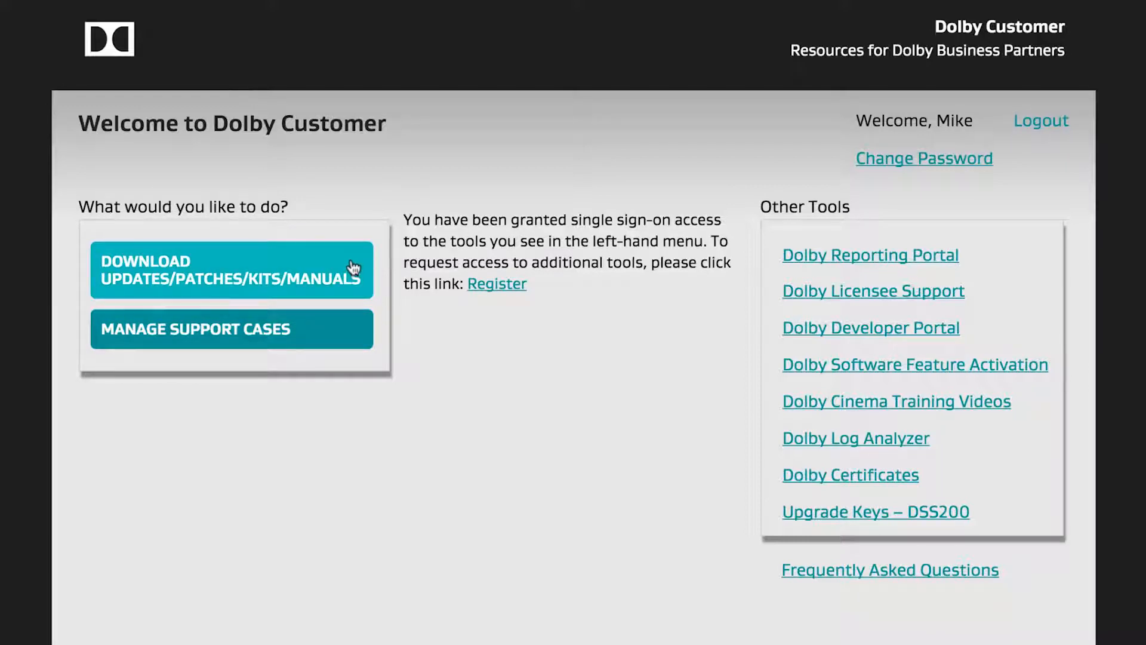
Step: Go to Dolby Deliverables On Demand via the Download Updates/Patches/Kits/Manuals option
click(230, 269)
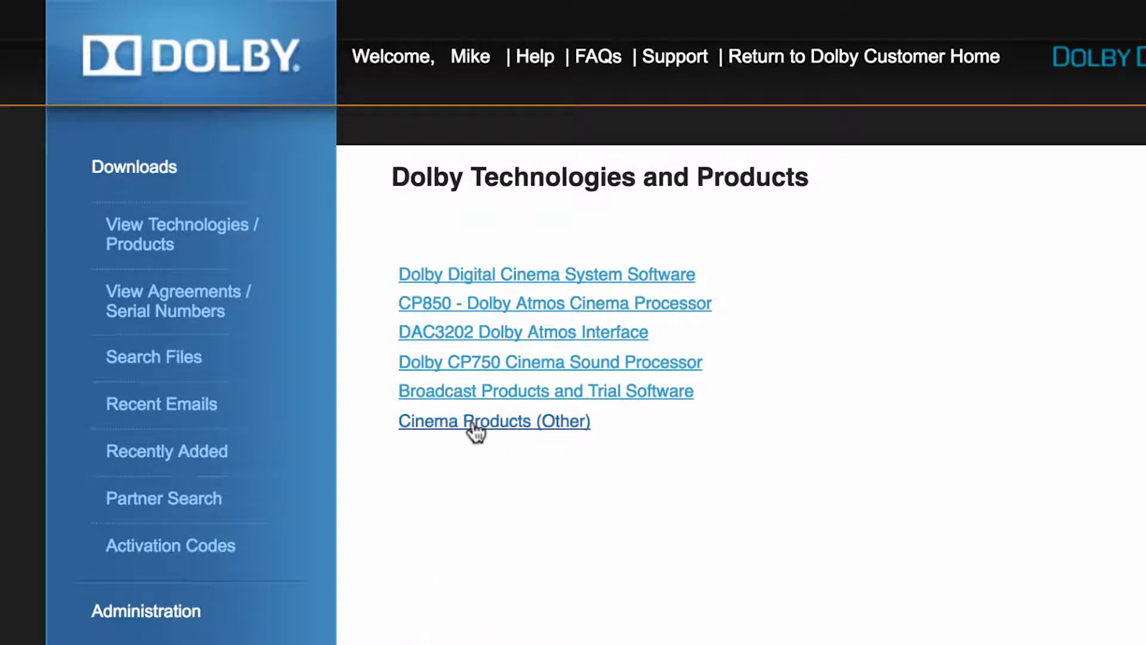
Step: Navigate Cinema Products (Other) to the Dolby CP750 Cinema Sound Processor files page
click(494, 421)
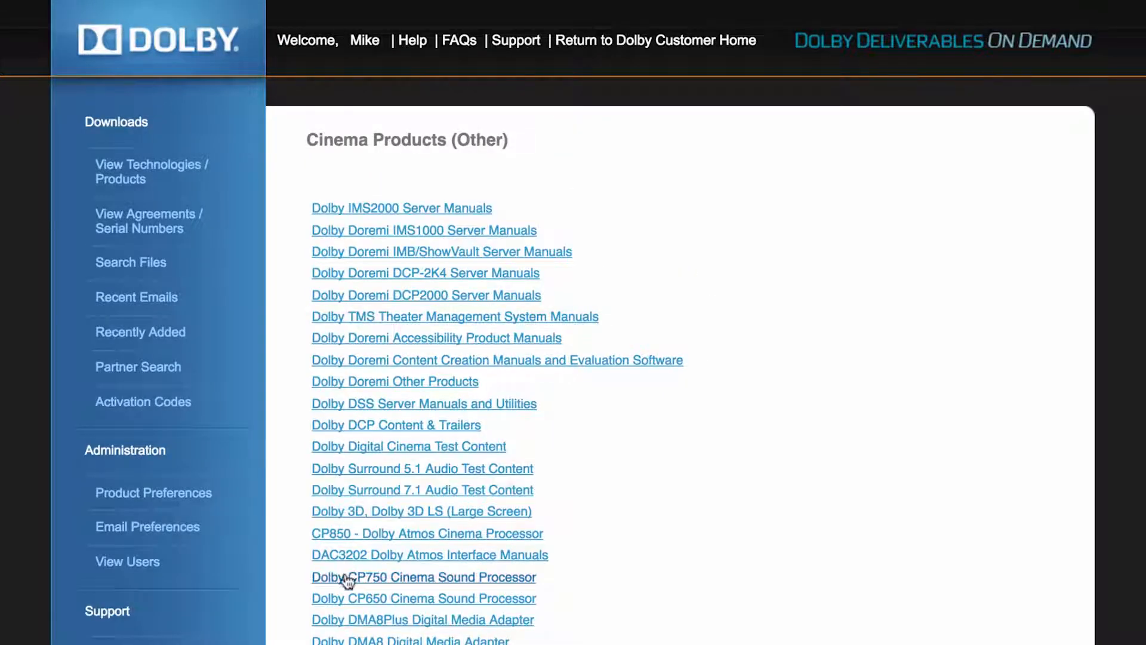
click(423, 577)
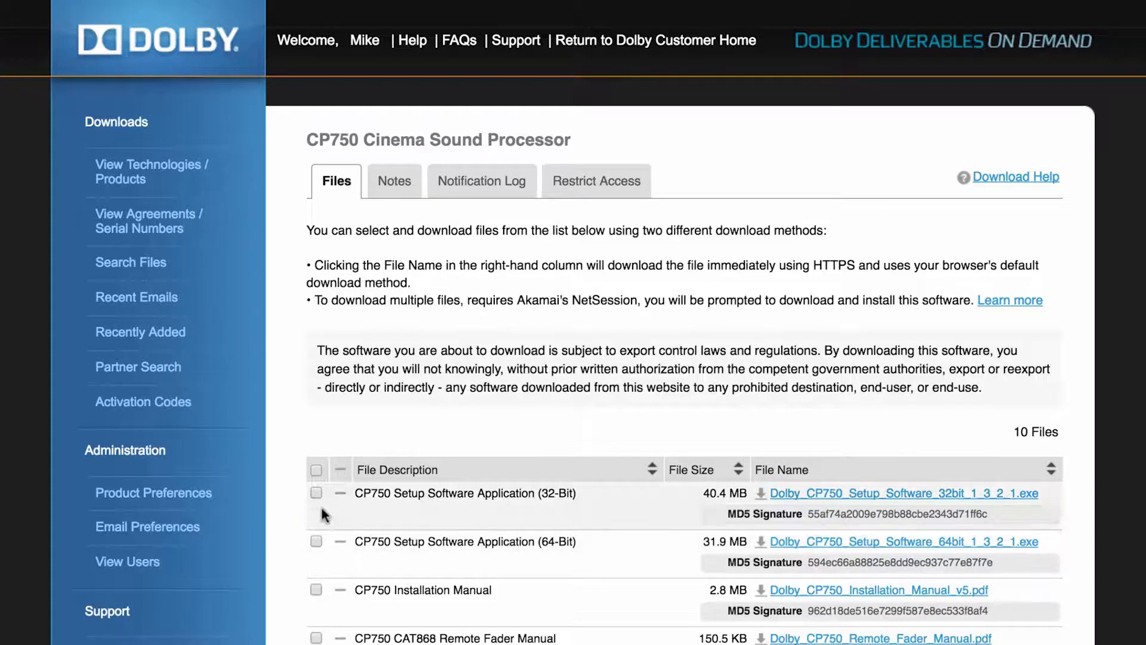
mouse_move(333, 561)
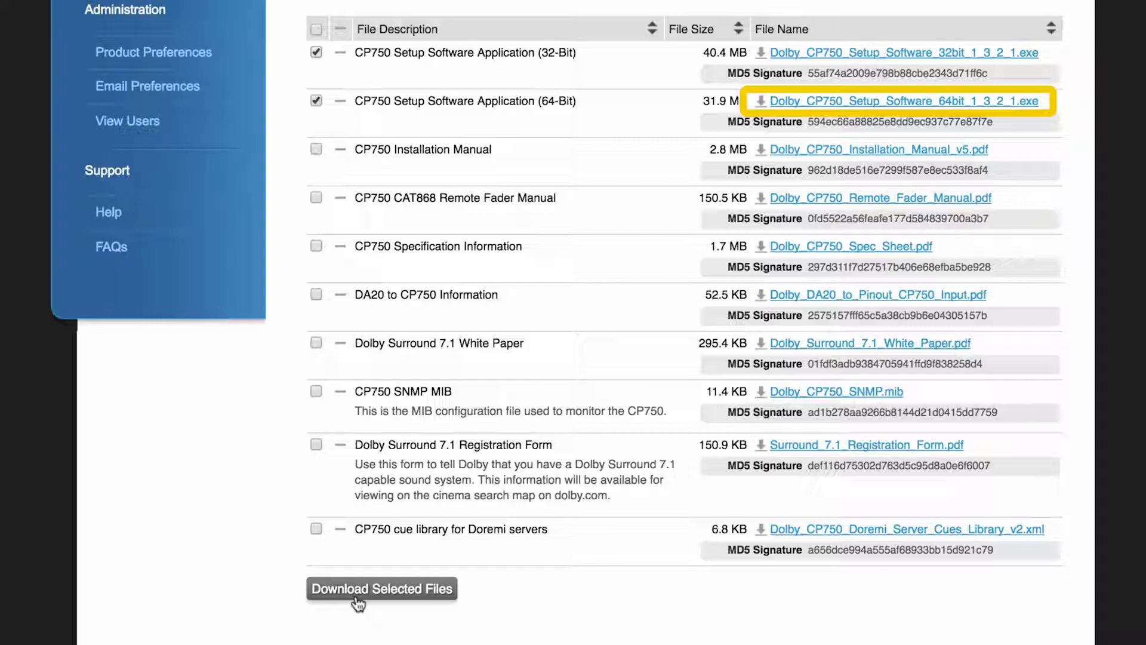
Step: Download the two ticked CP750 setup files, browse Dolby Digital Cinema System Software current and previous versions, then return home
click(381, 589)
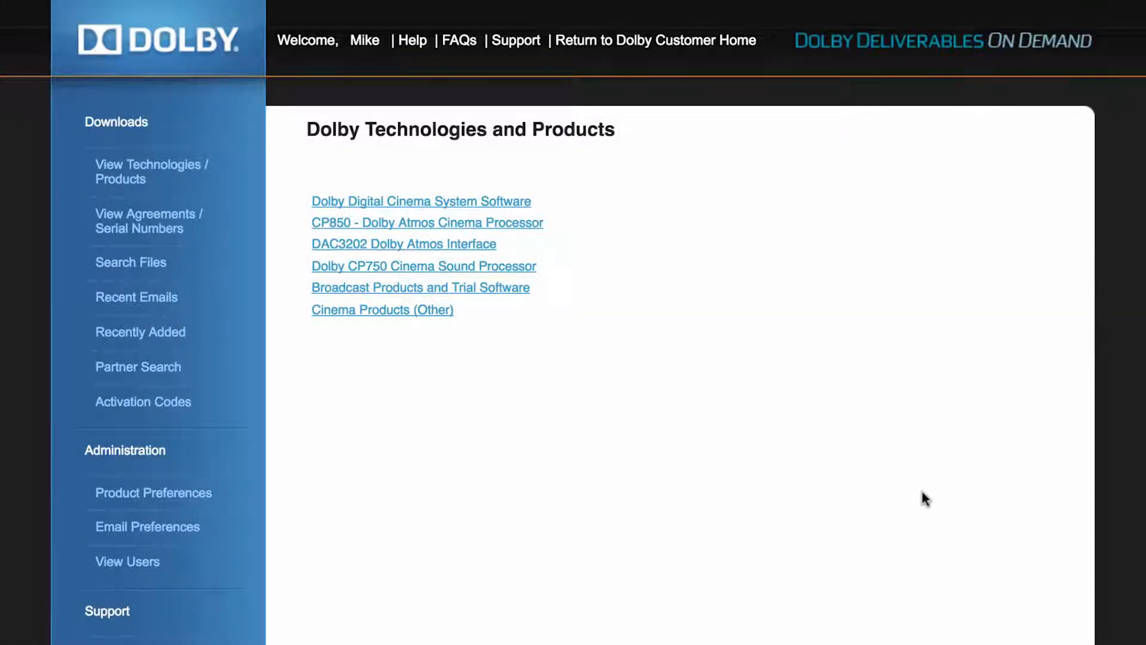
click(422, 201)
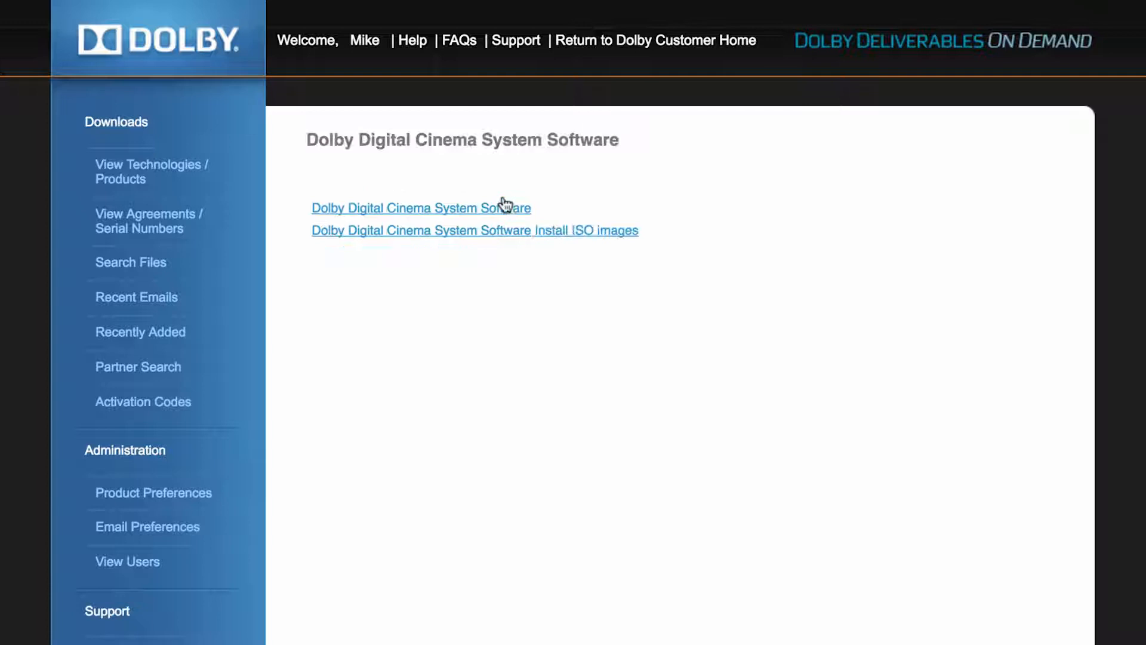
click(421, 208)
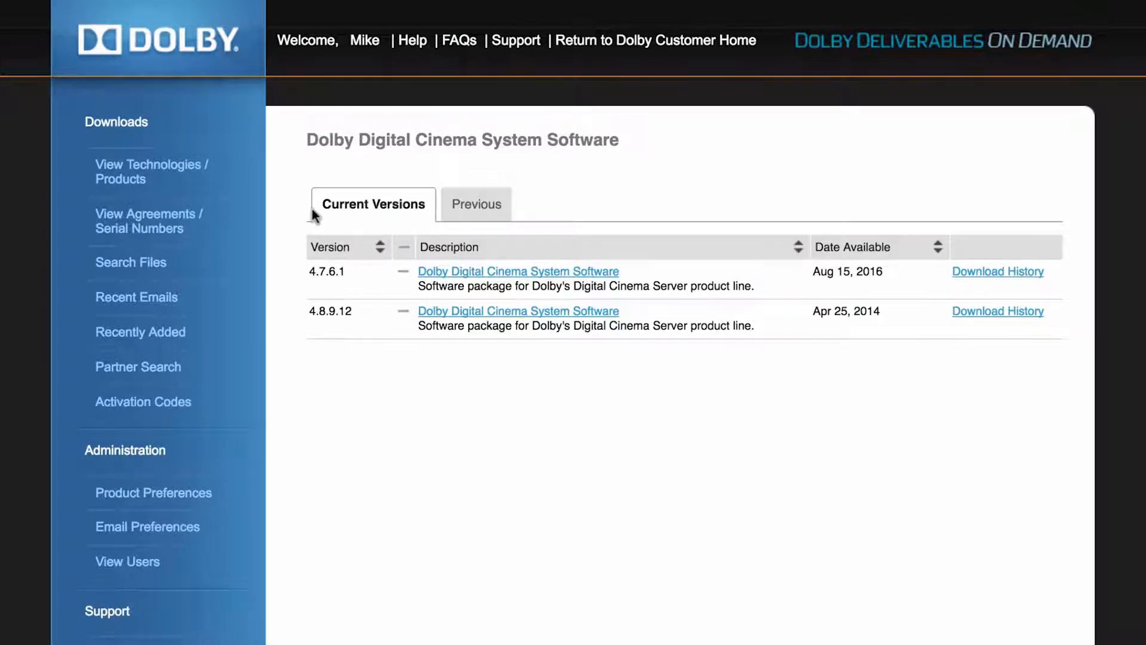
mouse_move(376, 219)
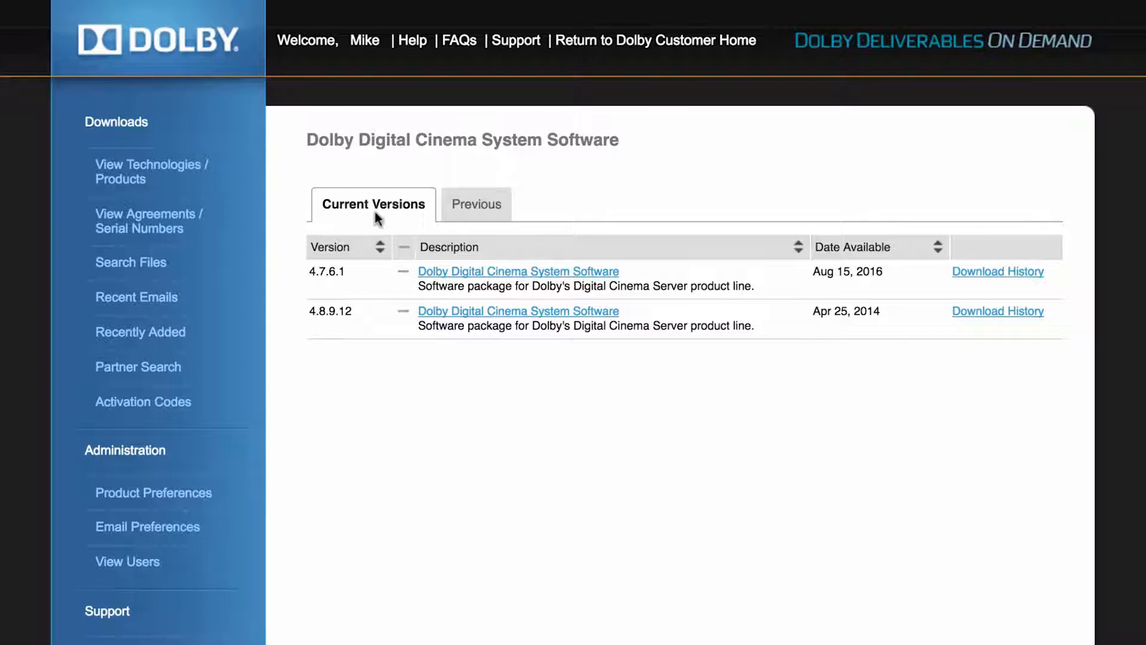
click(475, 203)
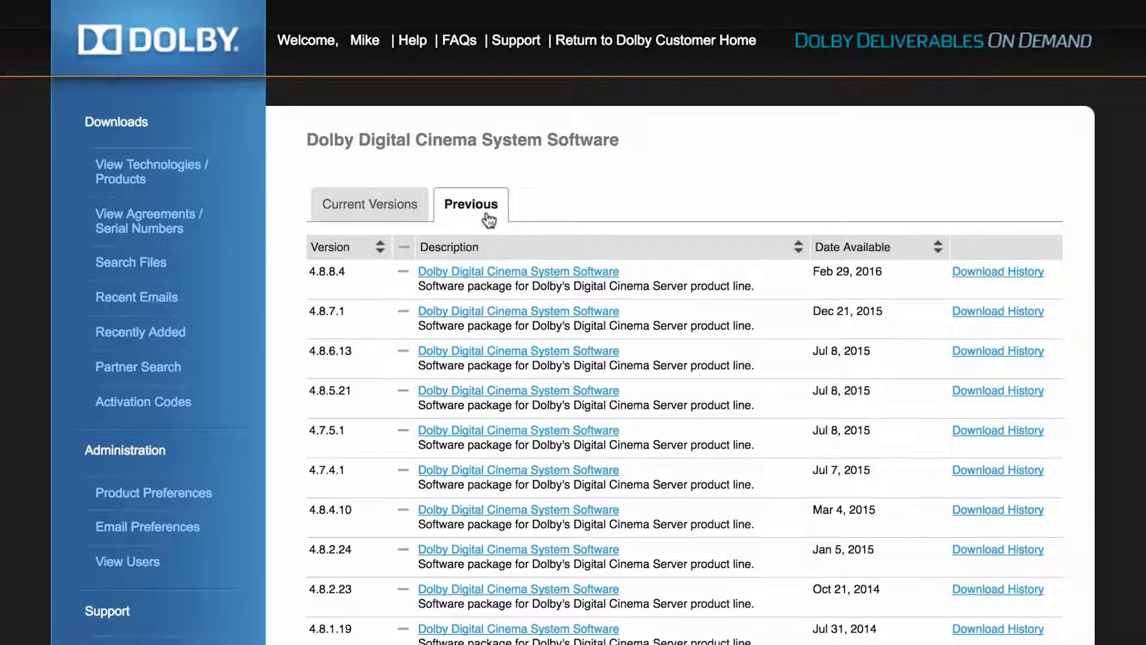
click(650, 40)
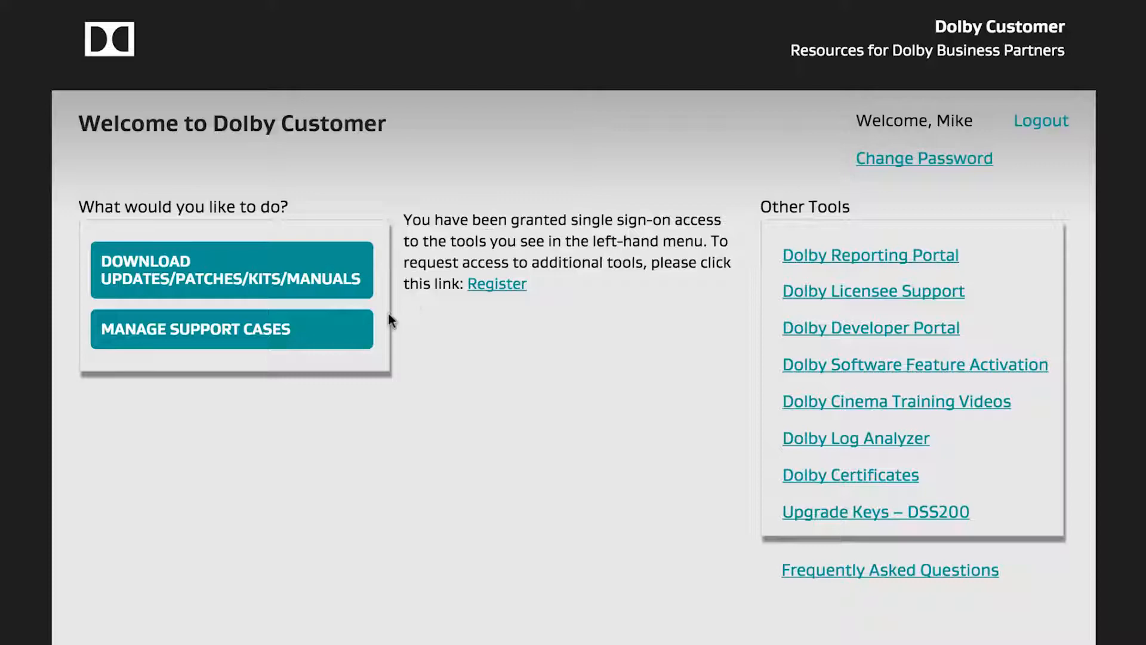
Step: Go to the Dolby Support Portal via Manage Support Cases
click(230, 330)
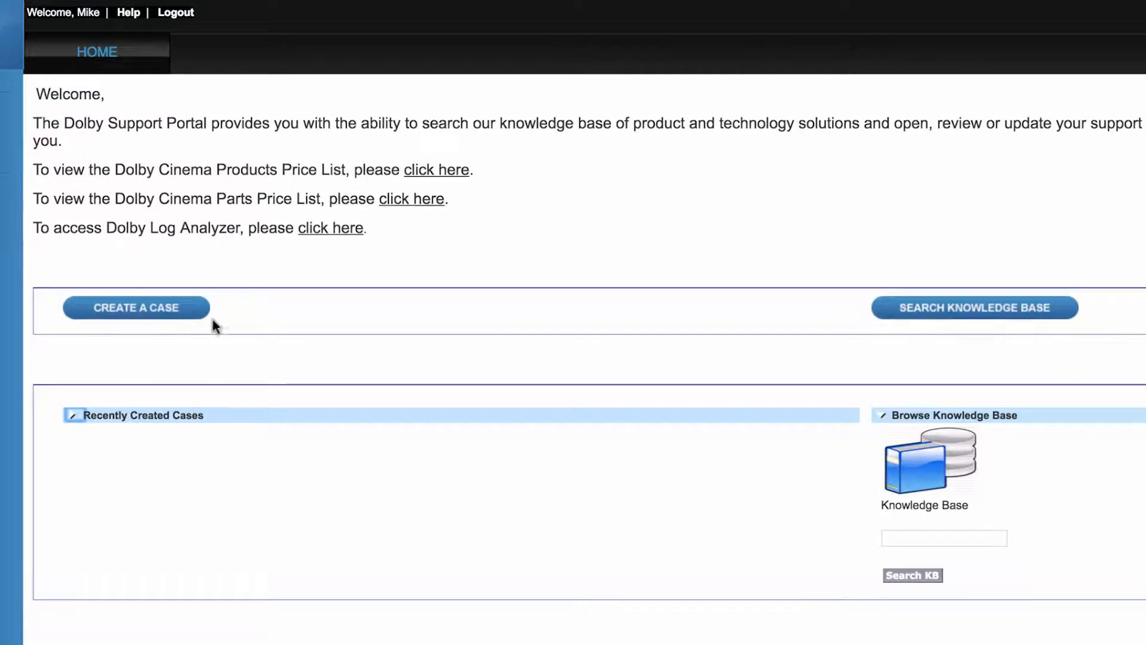
mouse_move(917, 323)
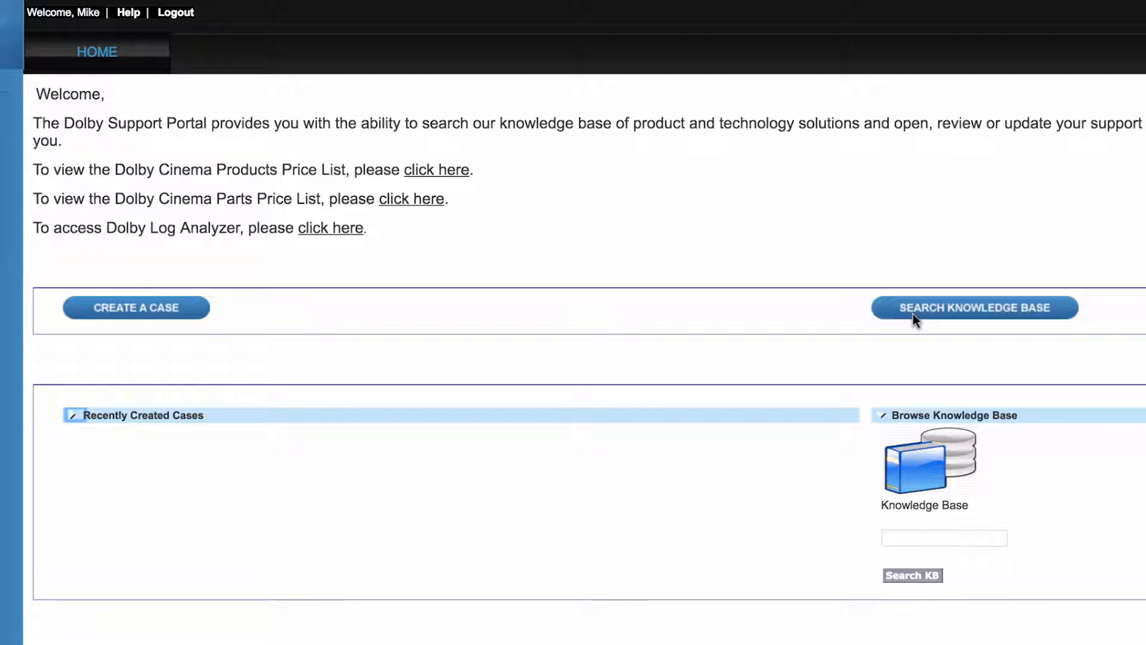
click(974, 307)
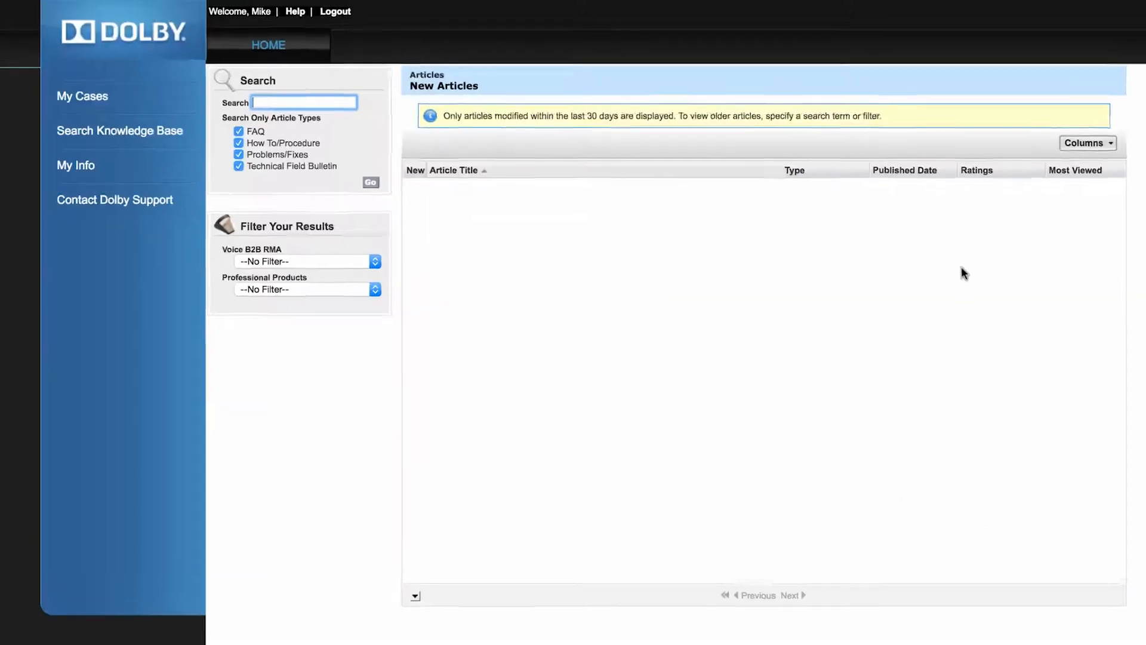
text(frame ra)
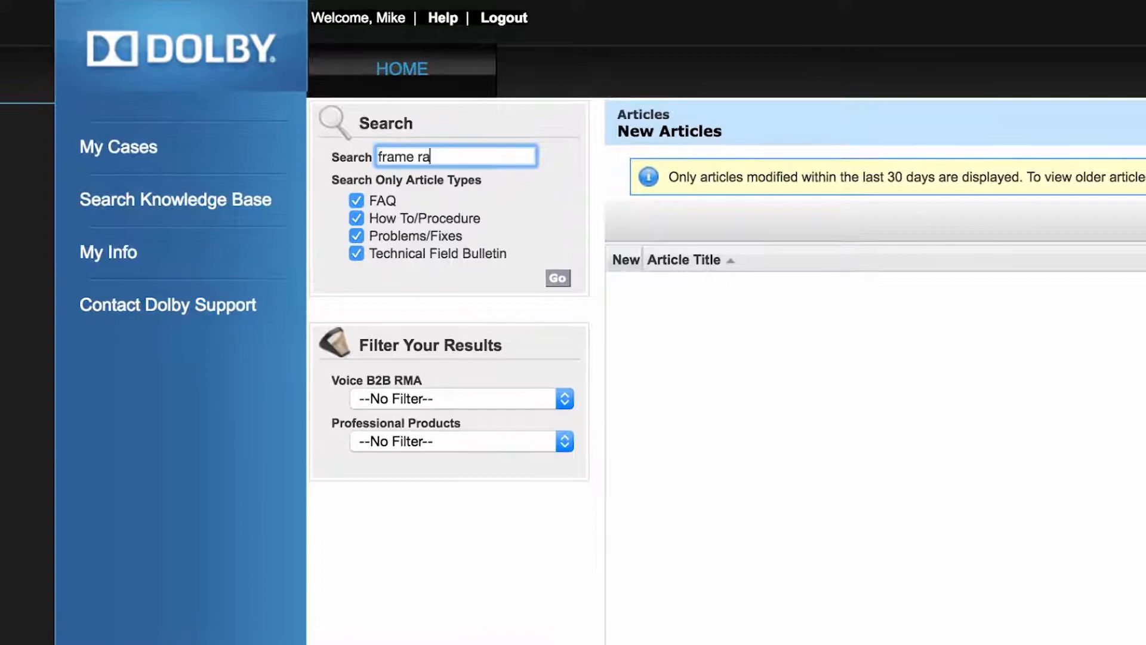
click(460, 440)
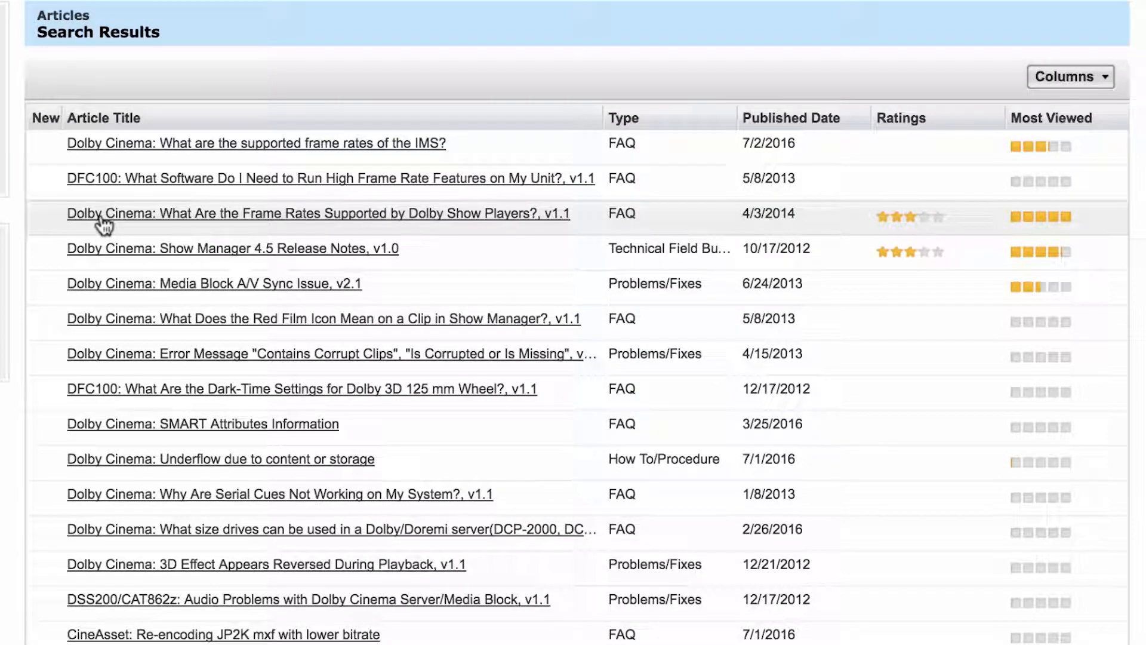
click(318, 213)
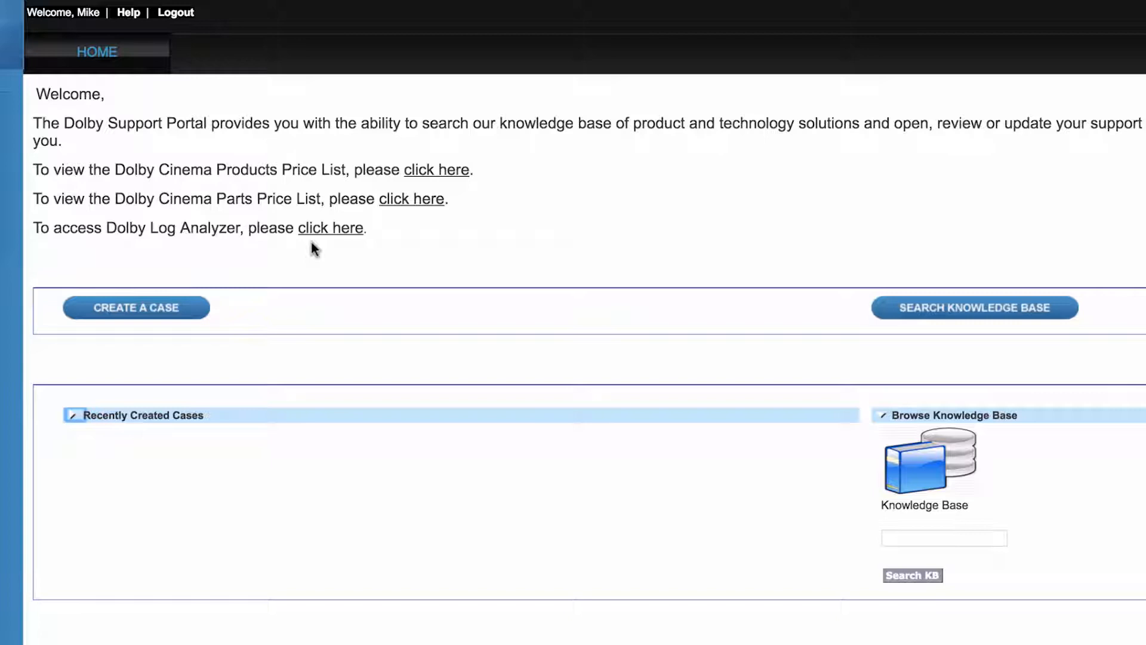
click(137, 307)
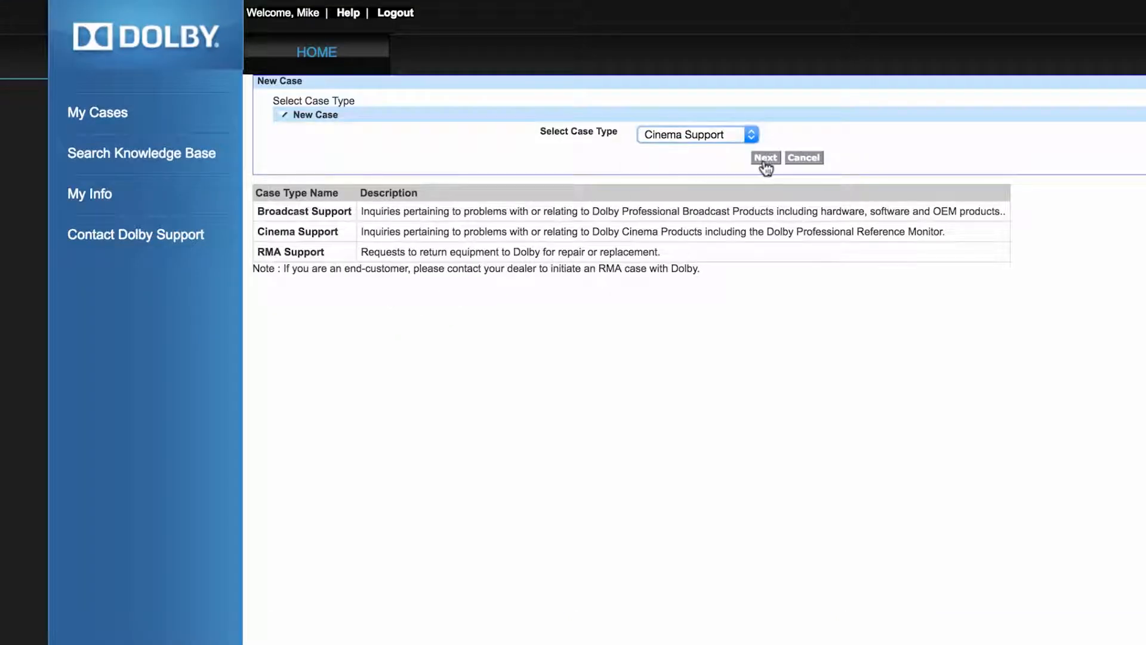
Step: Start a Cinema Support case 'Dolby Server 4K Query' as General Question/Request asking which servers play Dolby Atmos
click(764, 158)
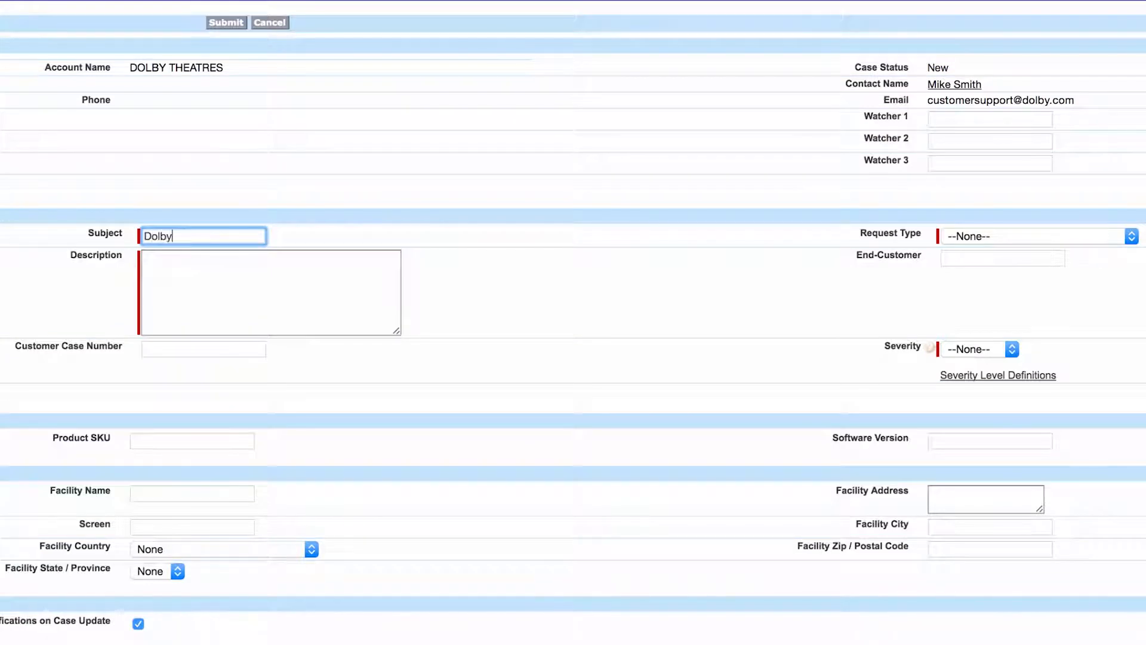
text(Server 4K Que)
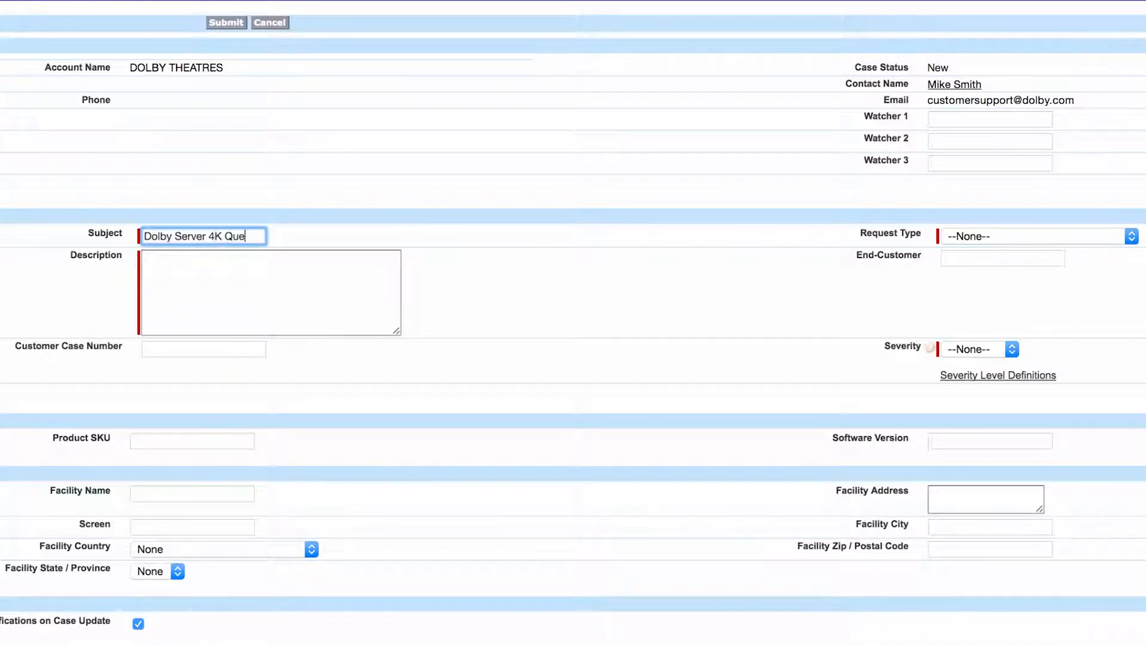
click(1036, 235)
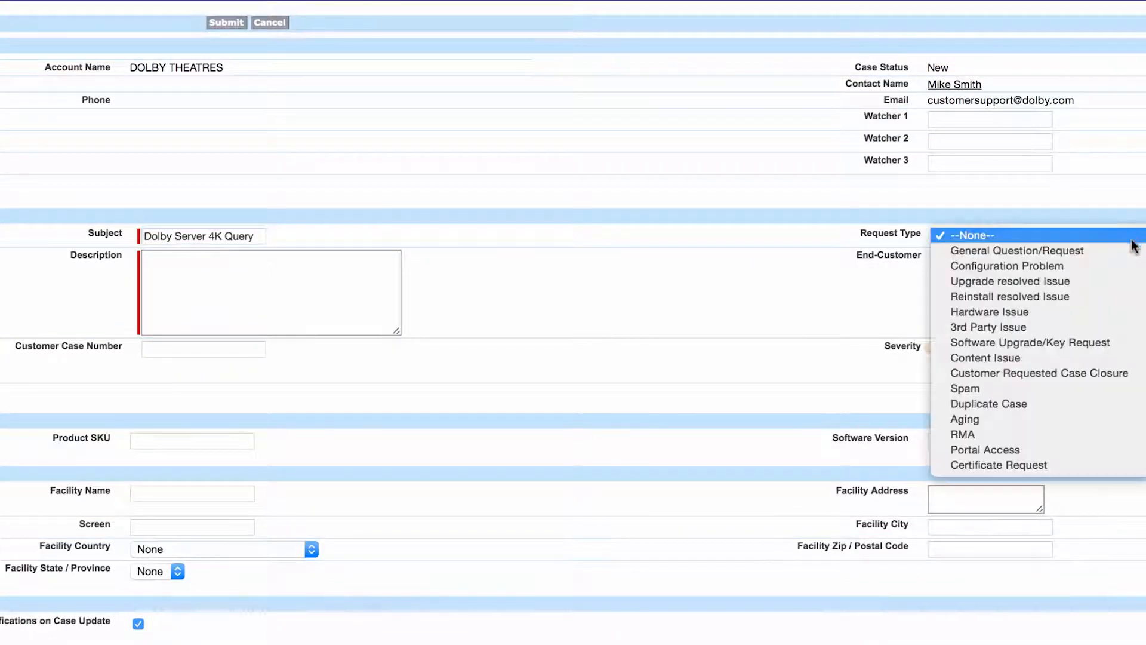
click(1016, 250)
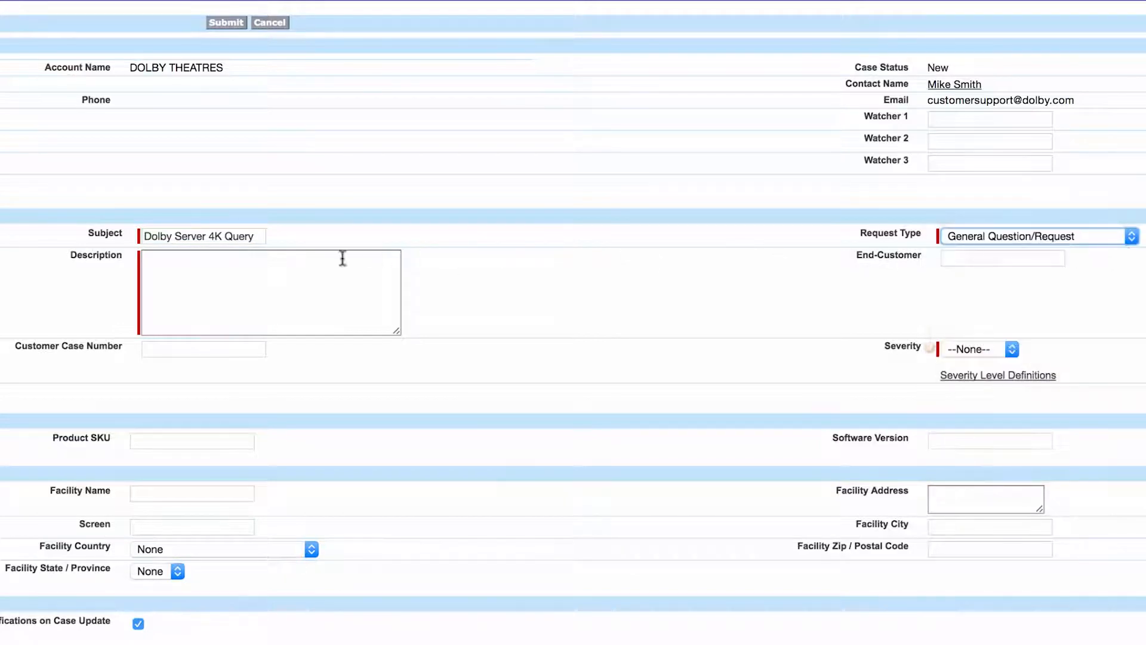
text(Which Dolby servers support the playback of Dolby Atmos sound?)
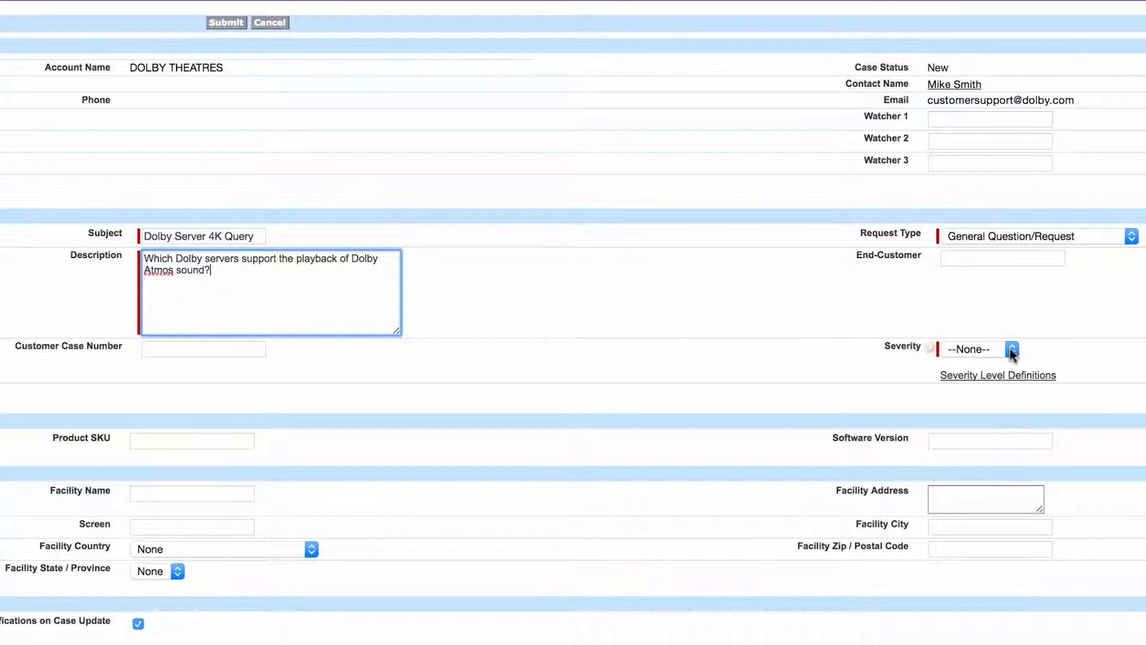
Step: Set the case severity to 3-Medium and review the severity level definitions
click(1011, 349)
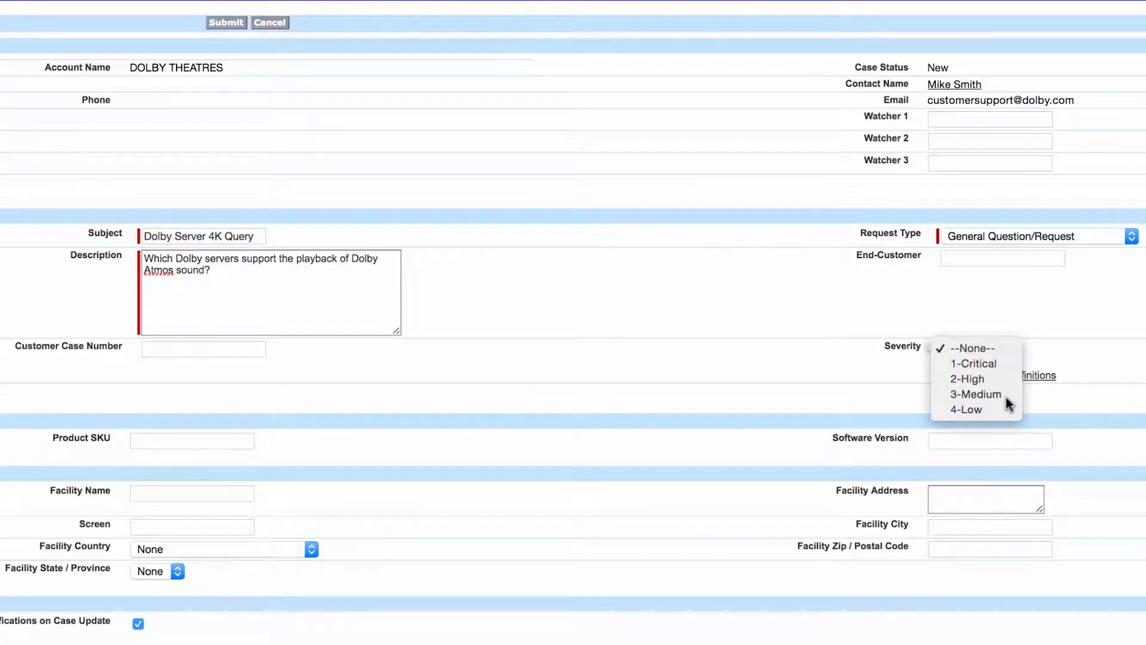
click(976, 393)
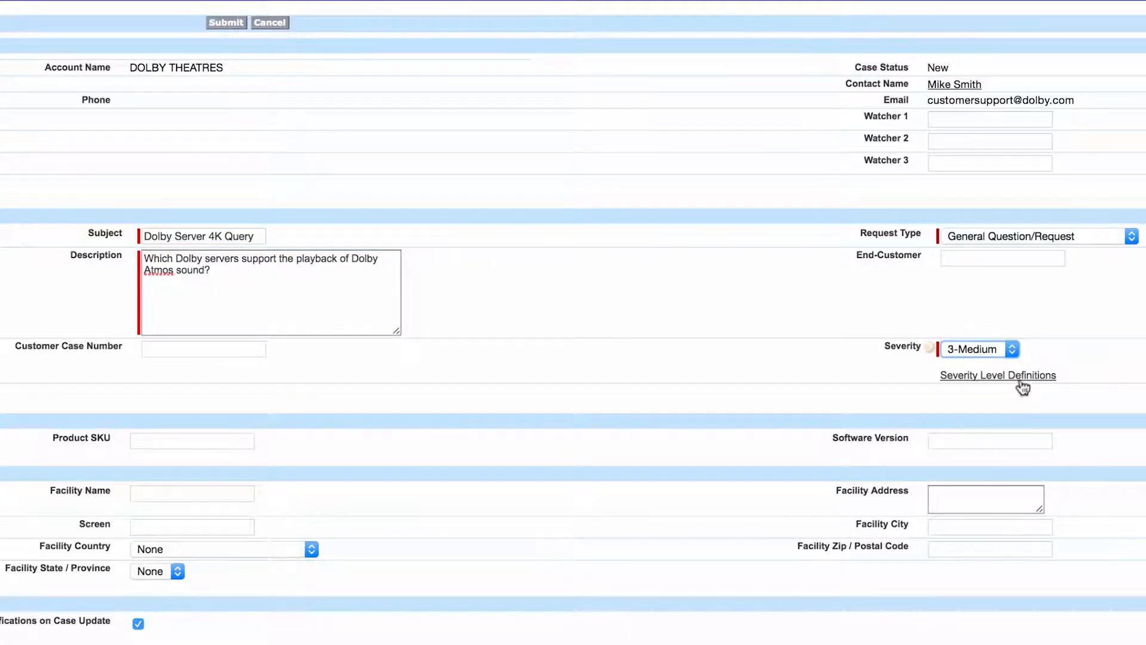
click(998, 375)
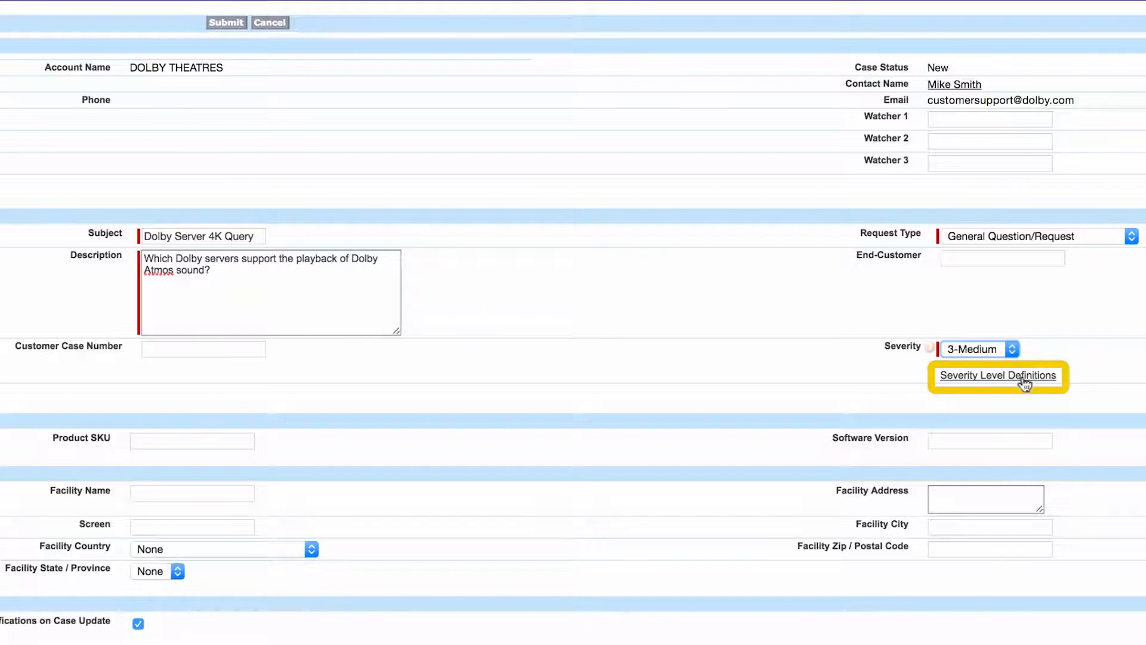
scroll(down, 3)
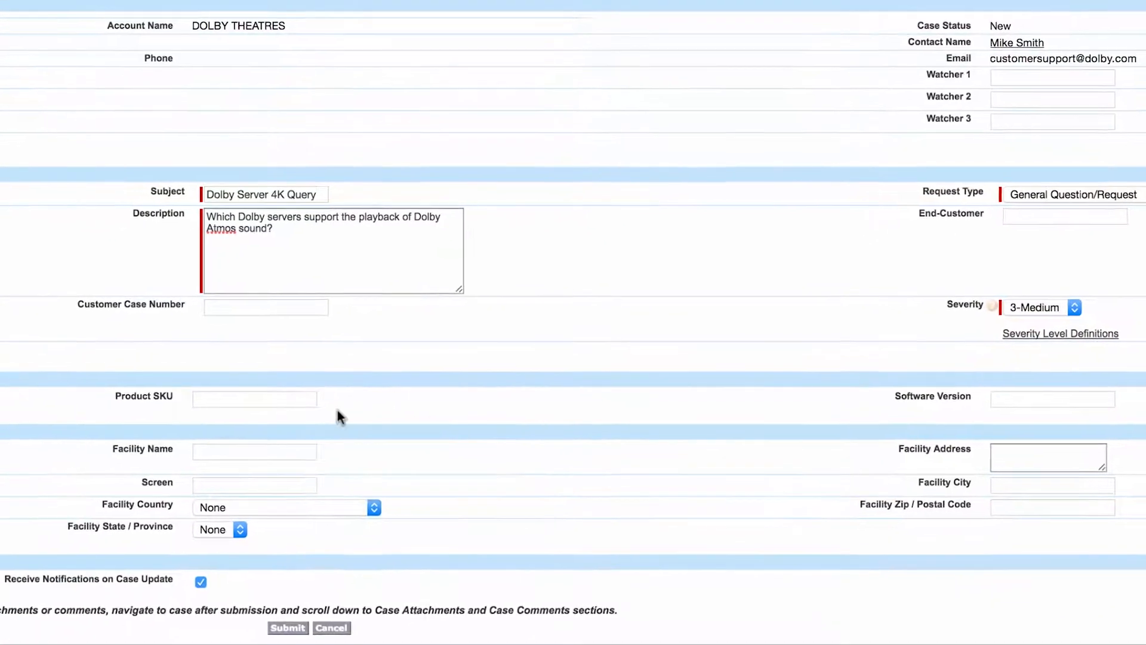
Step: Enter product SKU DSS220, software version 4.8.2.23 and the Dolby Theatre facility details
text(DSS220)
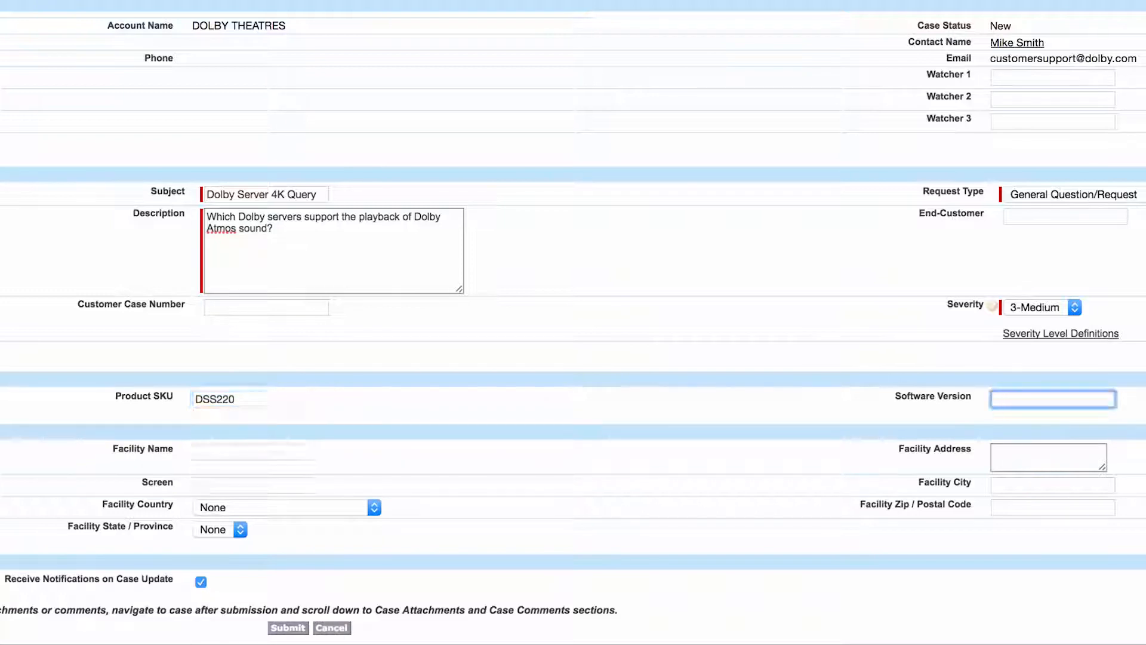
text(4.8.2.23)
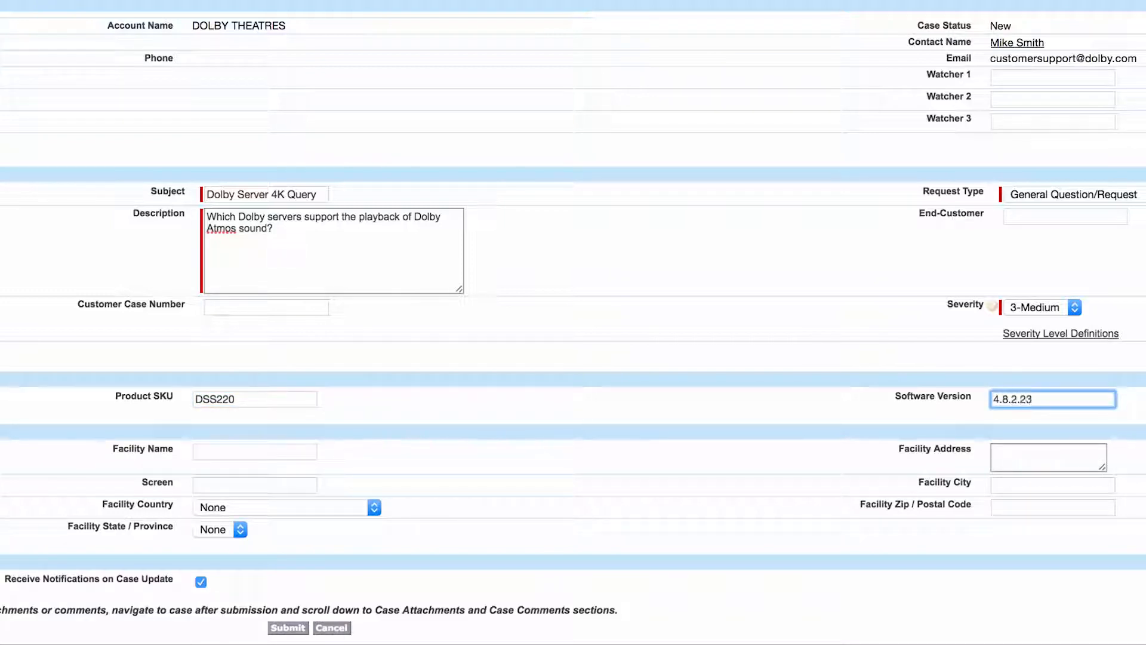
text(Dolby Theatre)
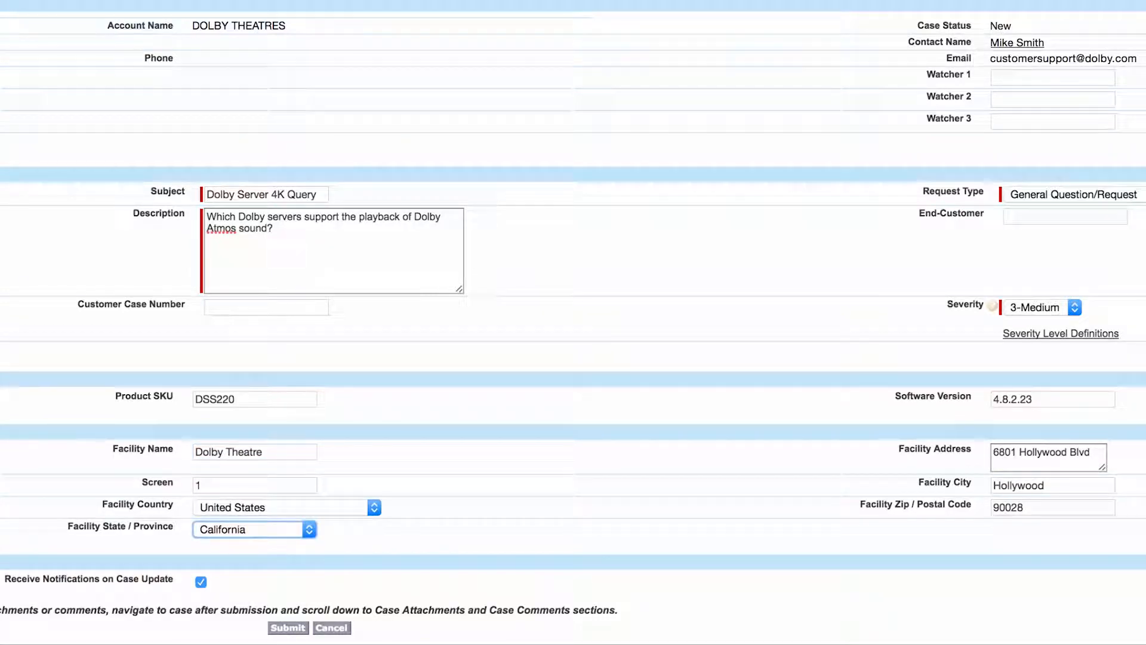
scroll(down, 3)
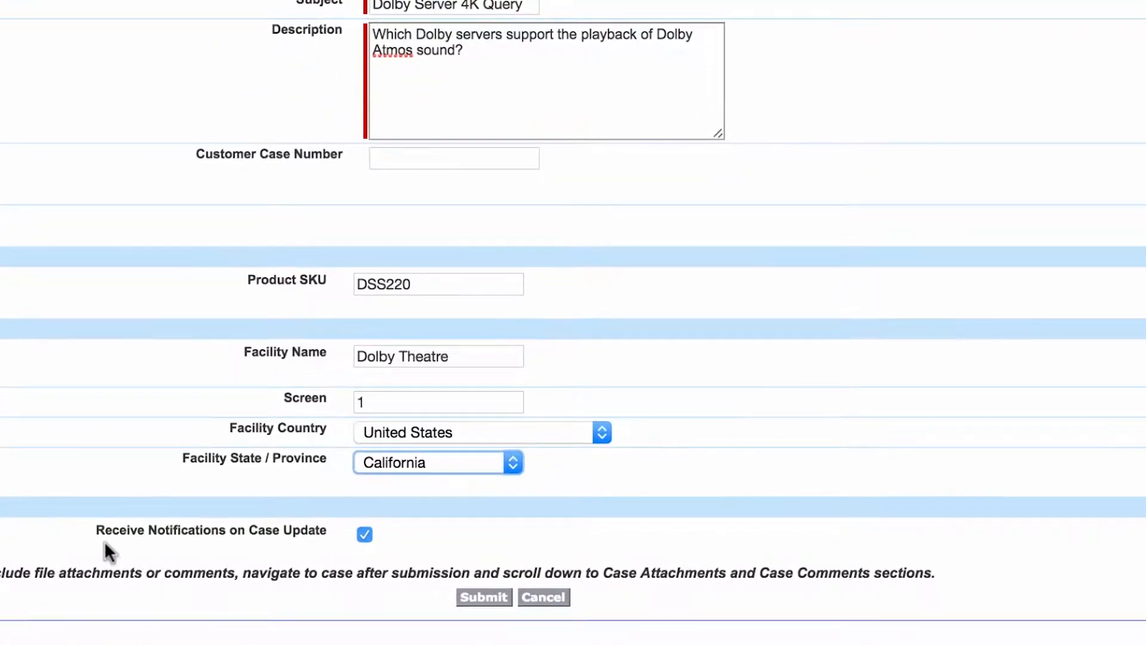
mouse_move(364, 534)
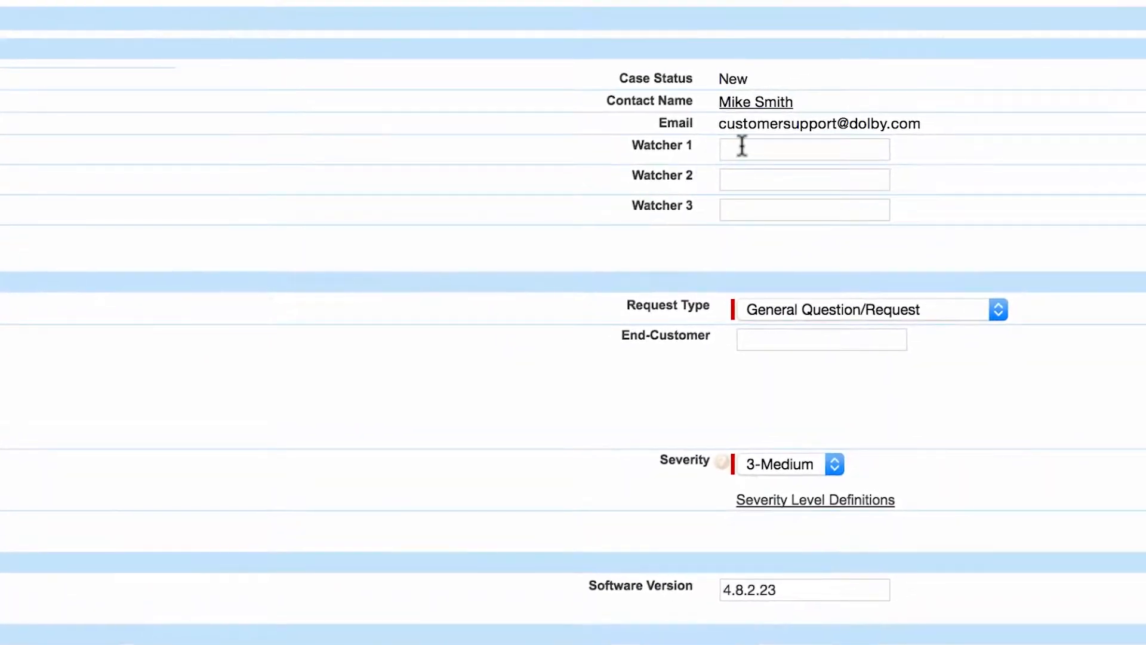
text(watcher1@)
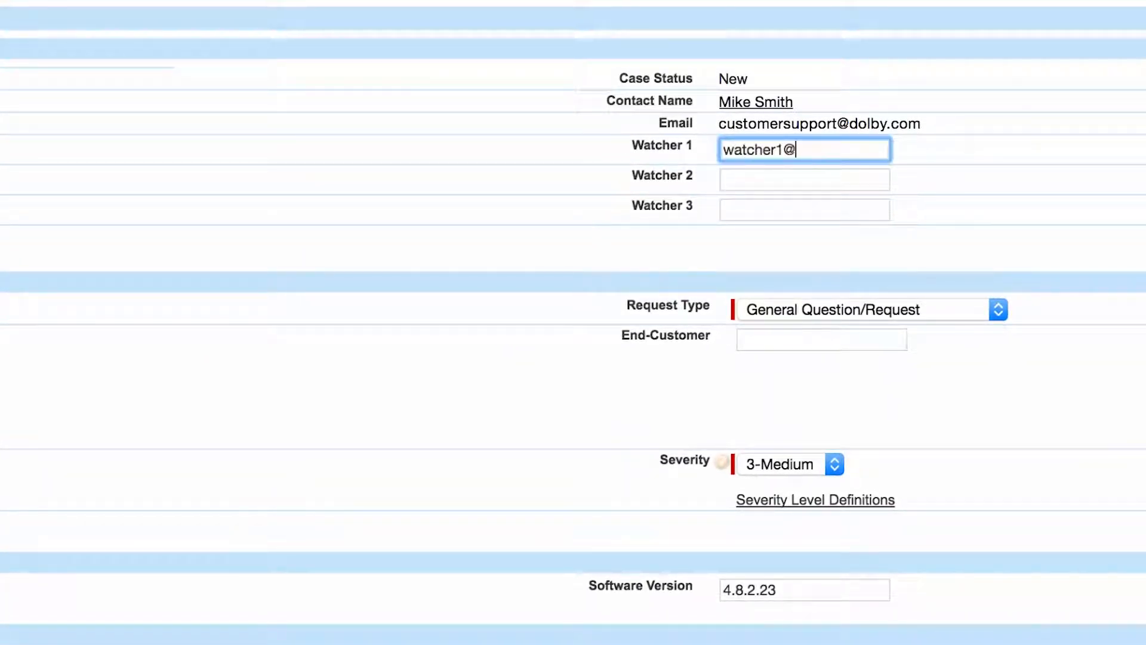
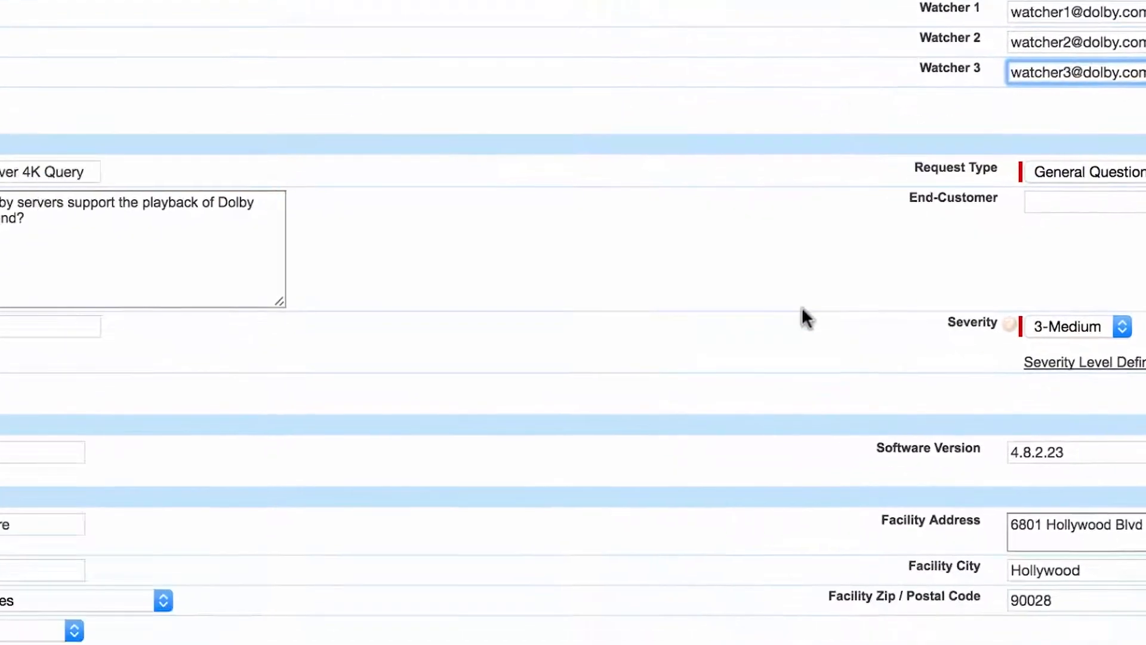
scroll(down, 3)
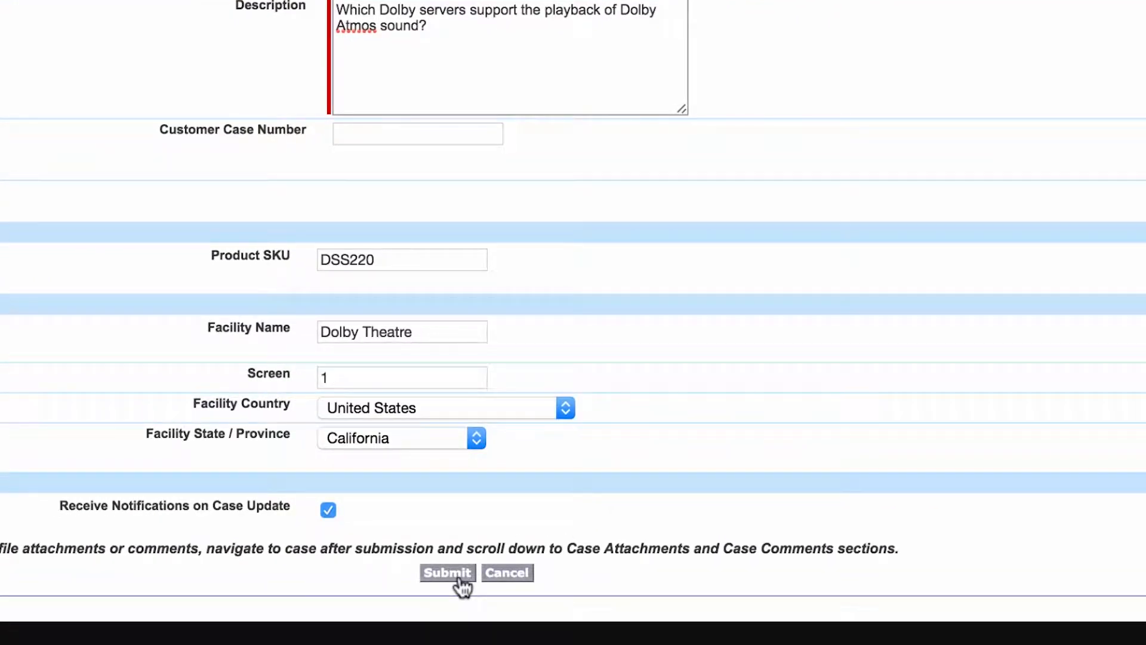
click(447, 572)
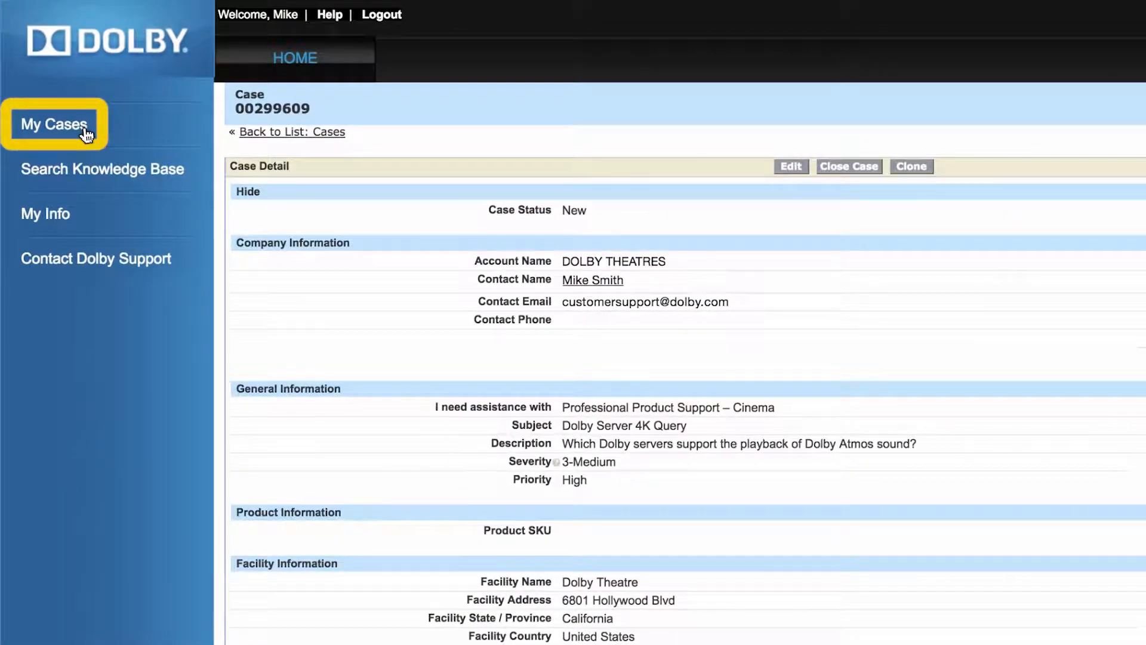
Step: View My Cases, review the case list filter options and keep My Open Cases showing Dolby Server 4K Query
click(54, 124)
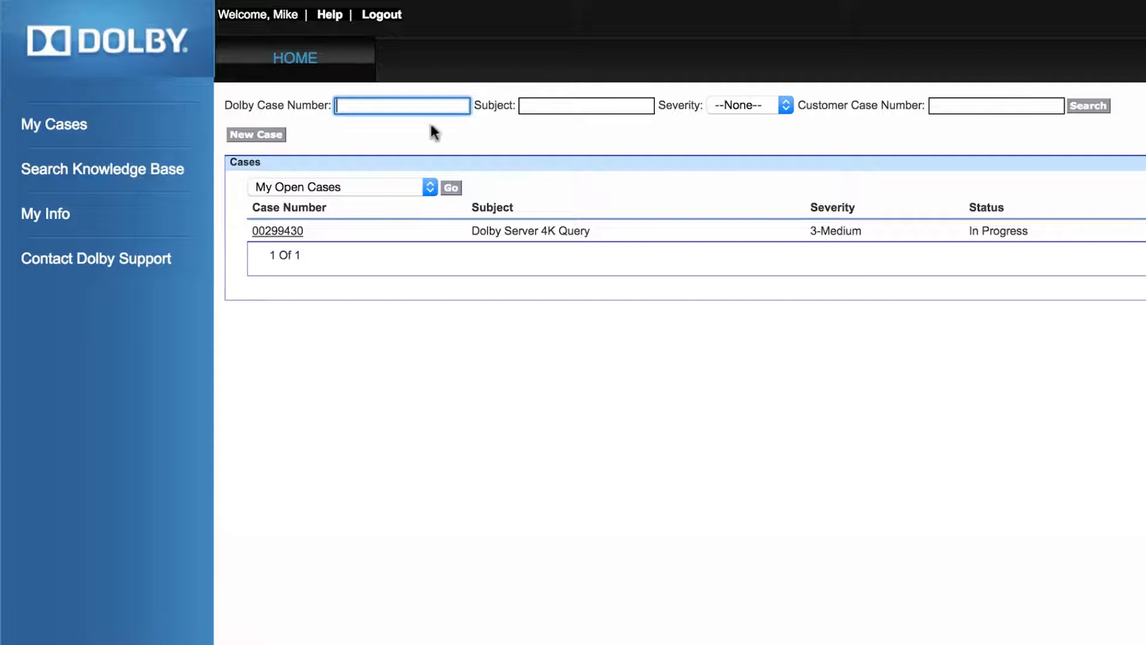
mouse_move(961, 135)
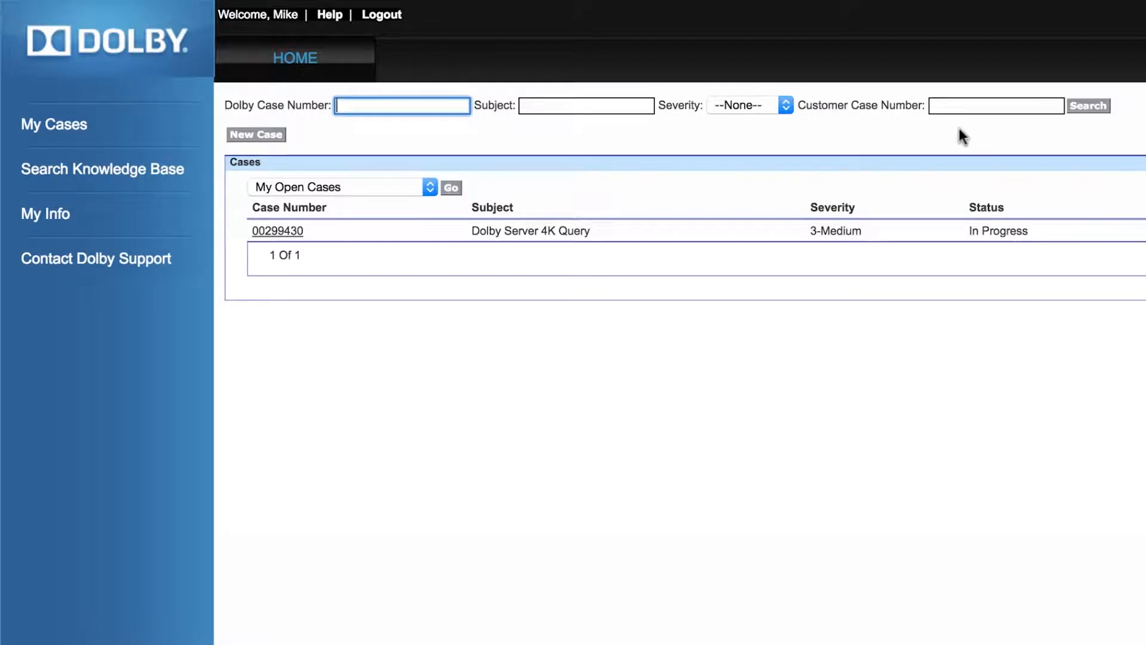
click(340, 187)
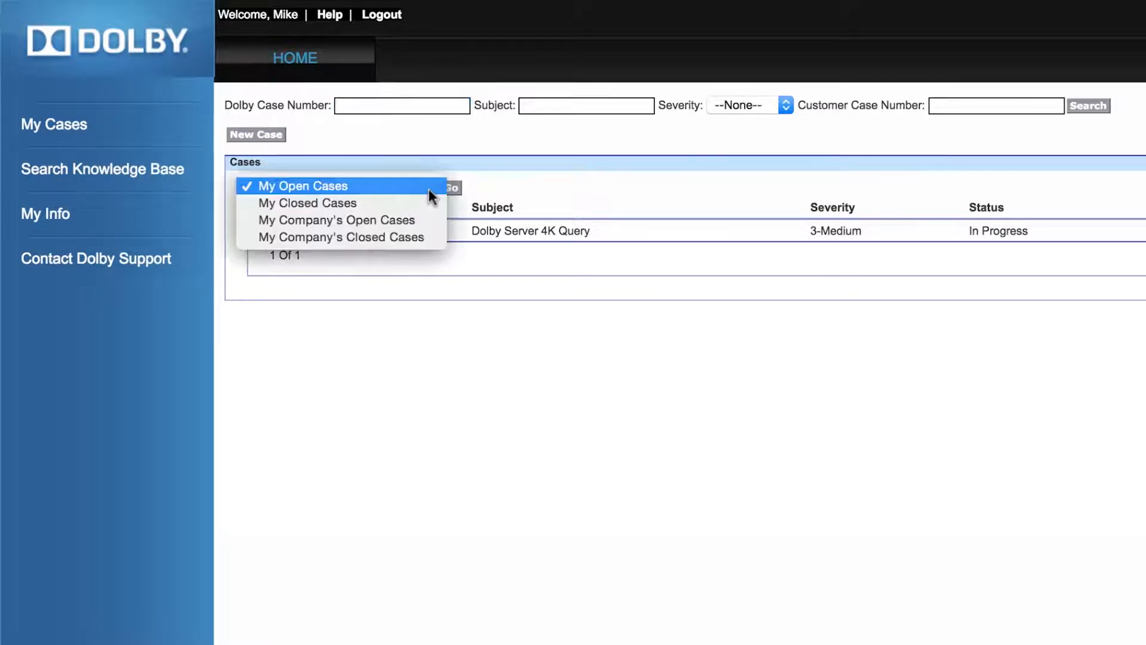
mouse_move(307, 203)
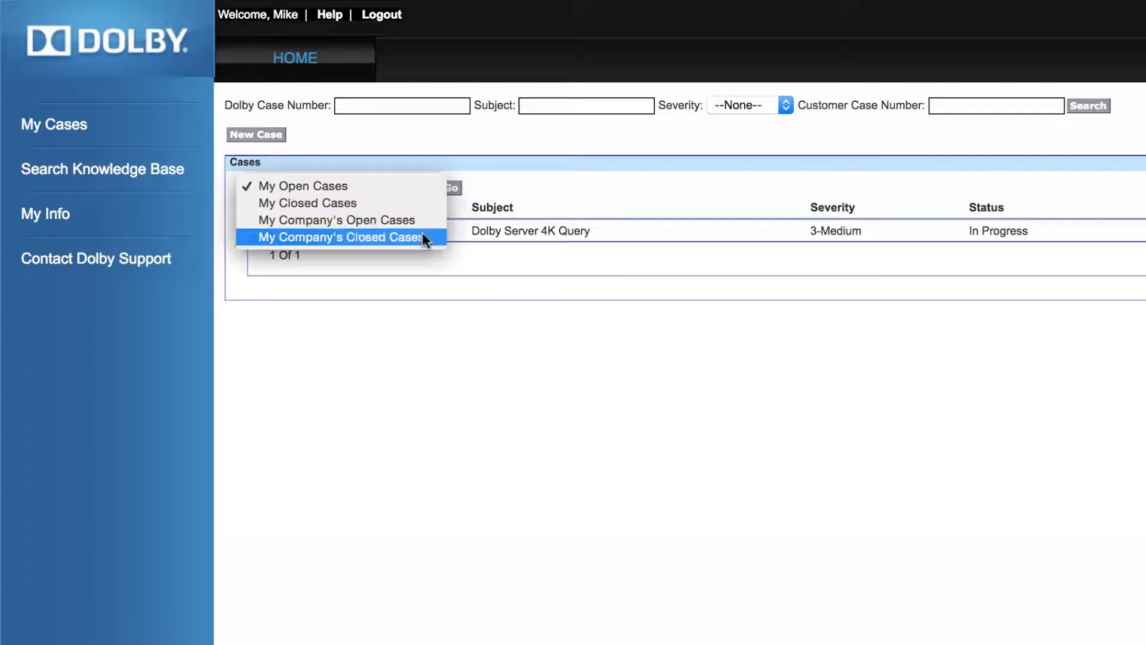
mouse_move(302, 186)
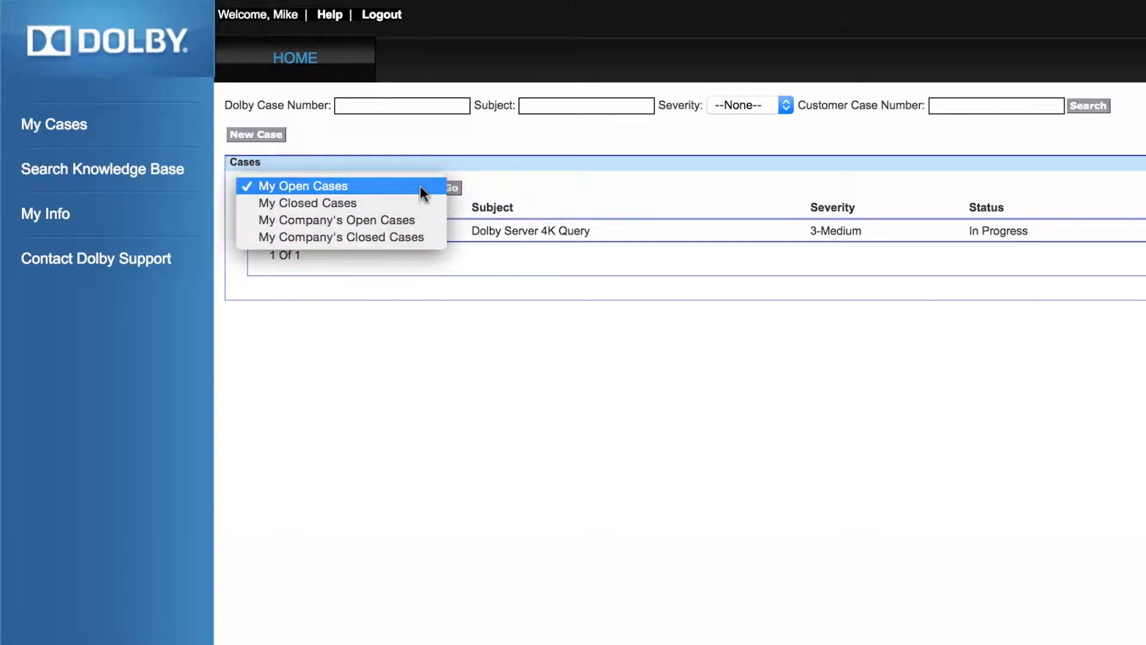
click(303, 187)
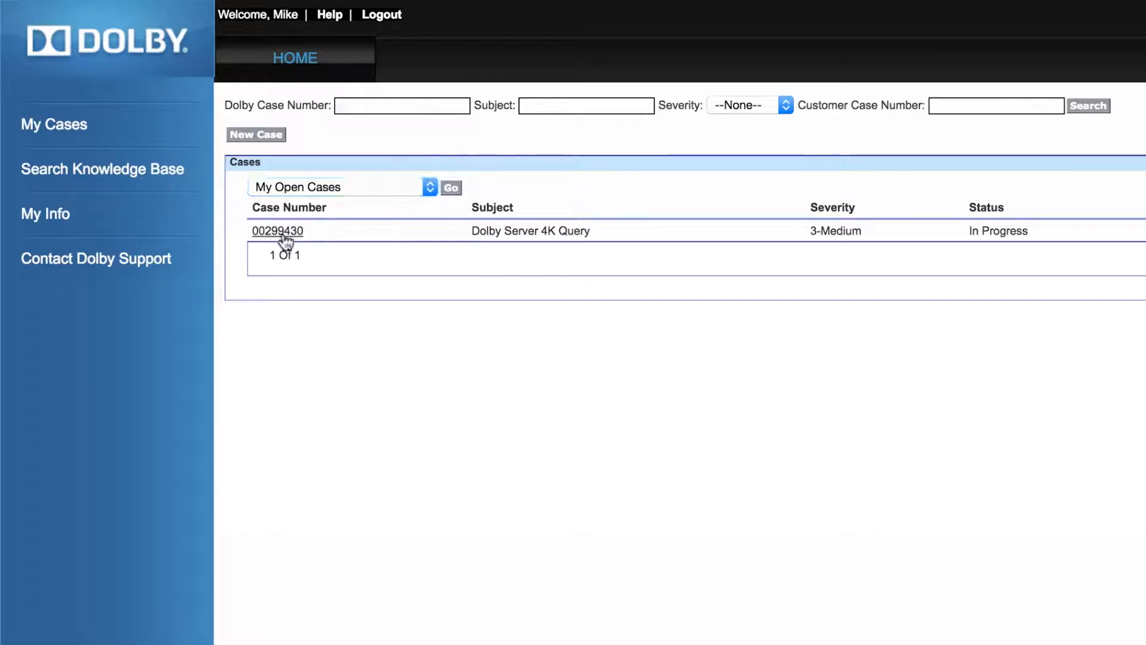
Step: View the Dolby Server 4K Query case's comments and Attach File option, then go to Frequently Asked Questions
click(278, 231)
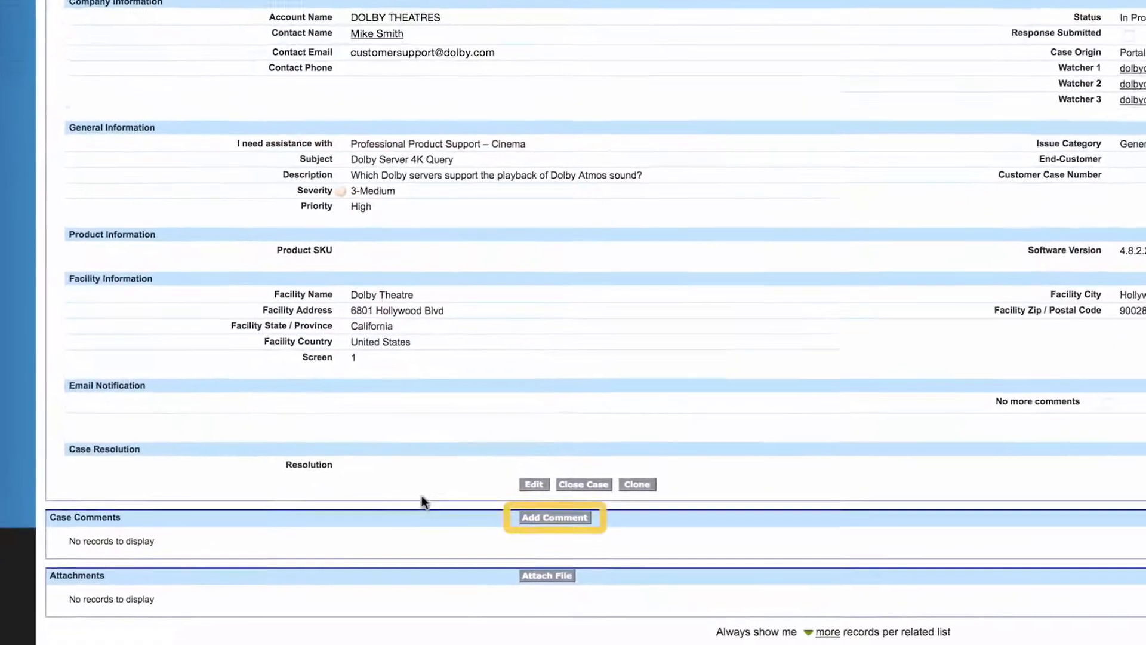
scroll(down, 3)
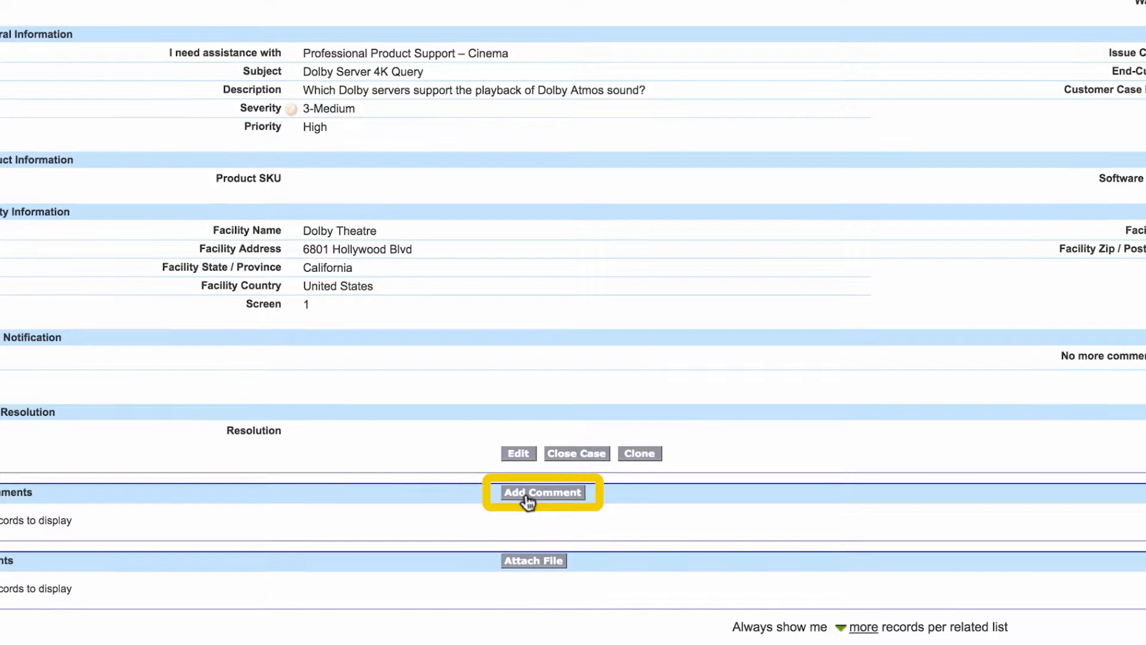
mouse_move(532, 560)
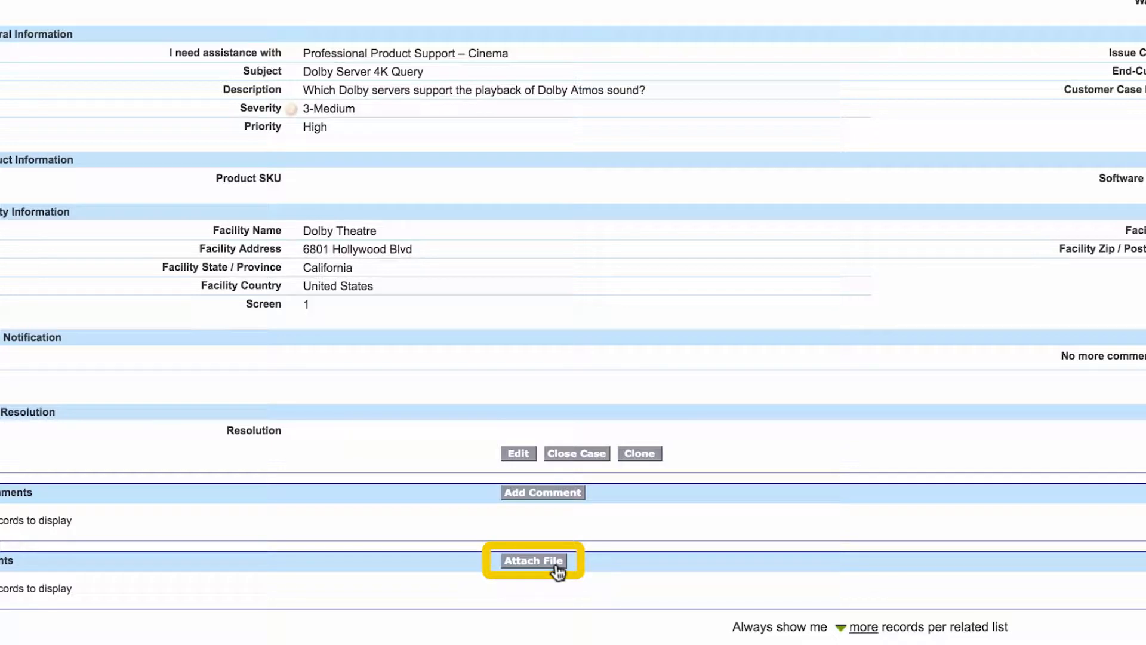
click(533, 561)
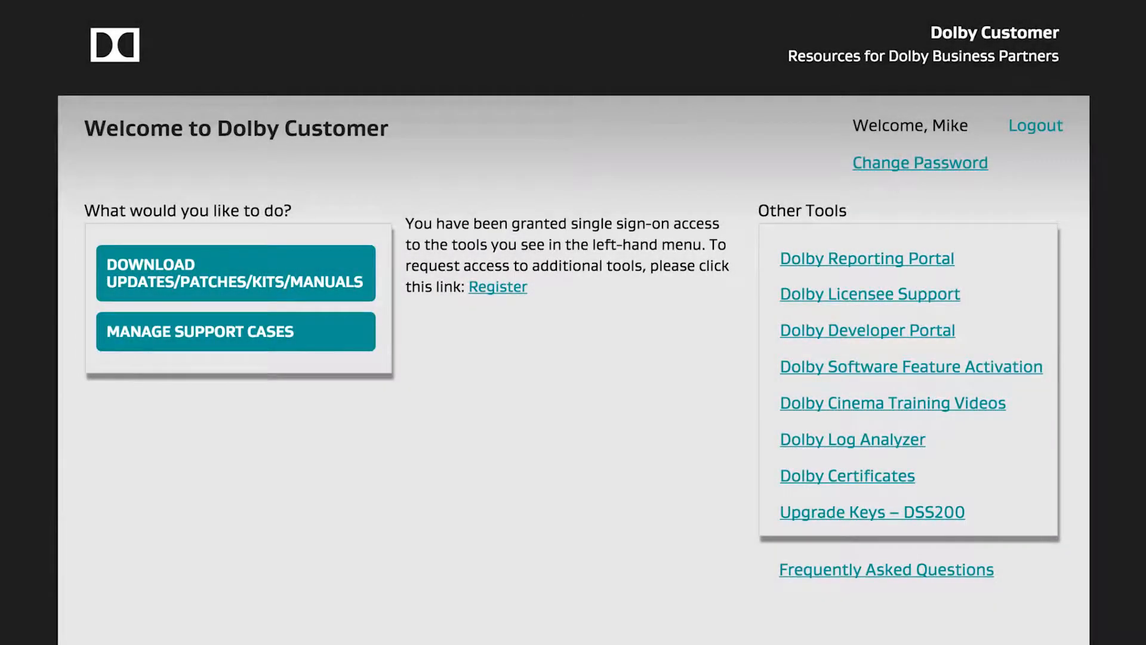
mouse_move(840, 592)
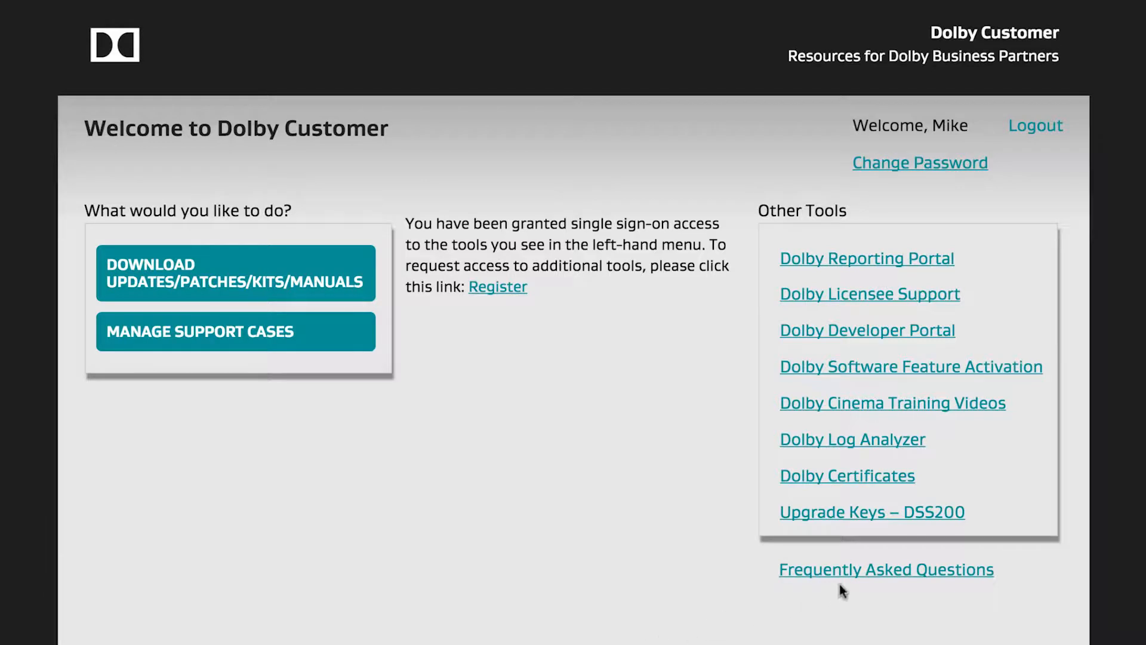
click(886, 568)
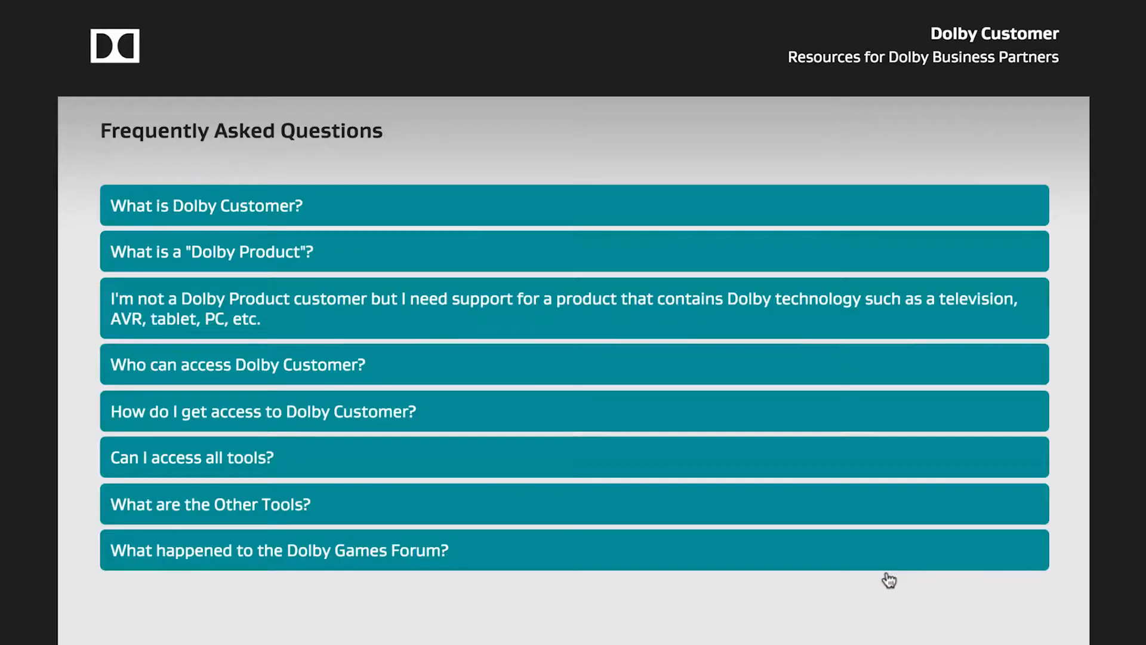